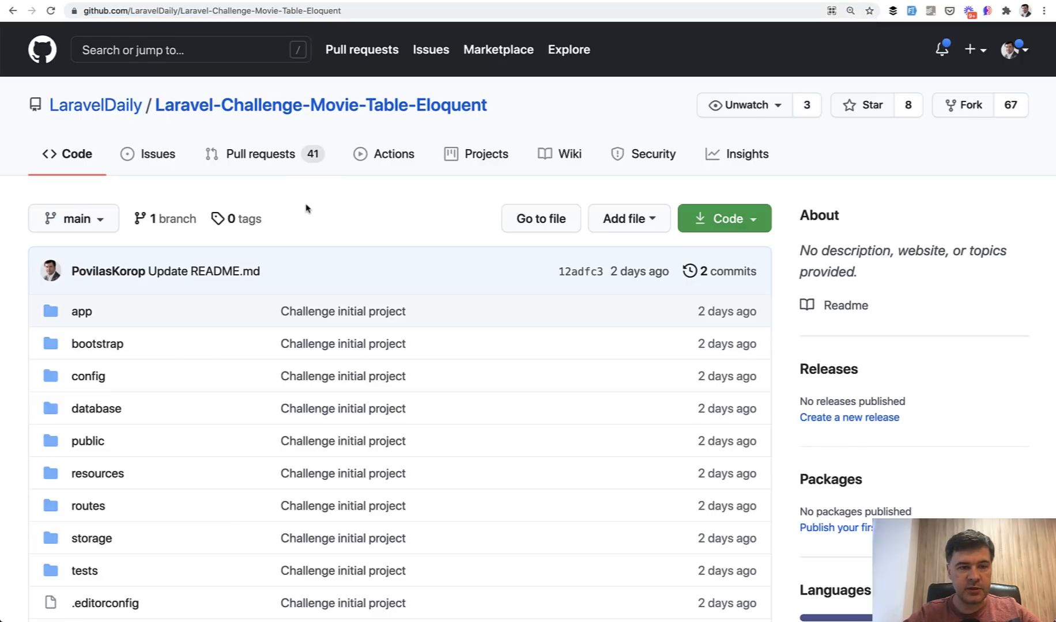
mouse_move(347, 244)
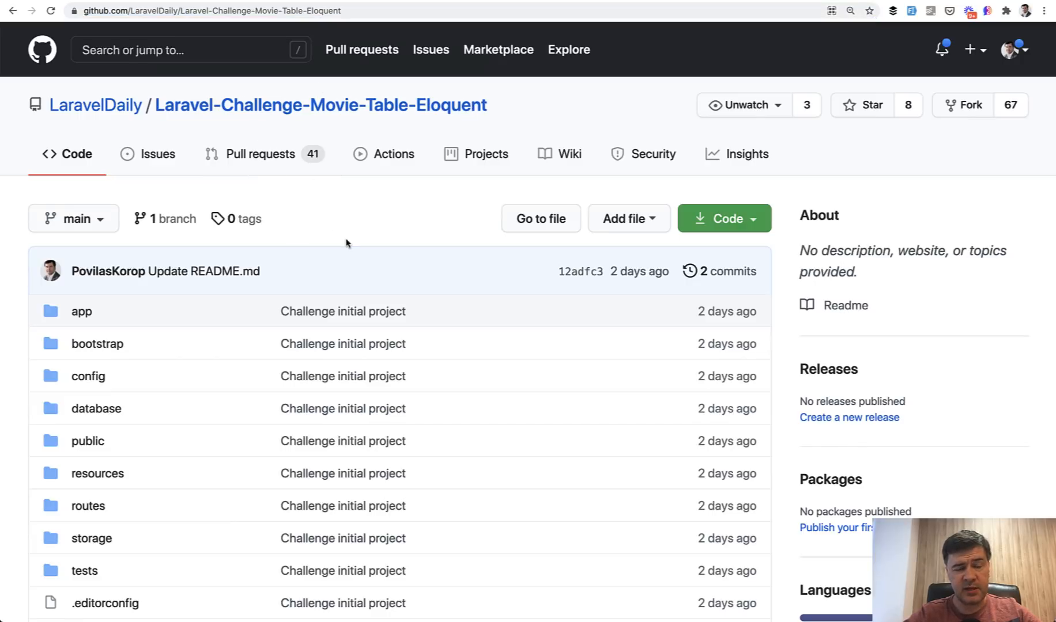
mouse_move(347, 244)
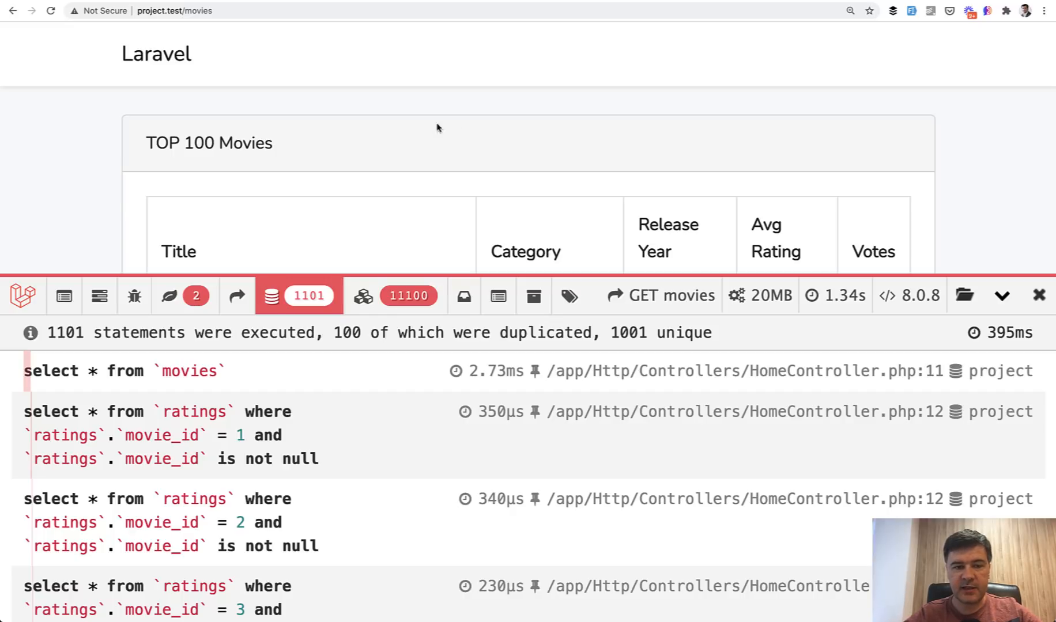
mouse_move(465, 322)
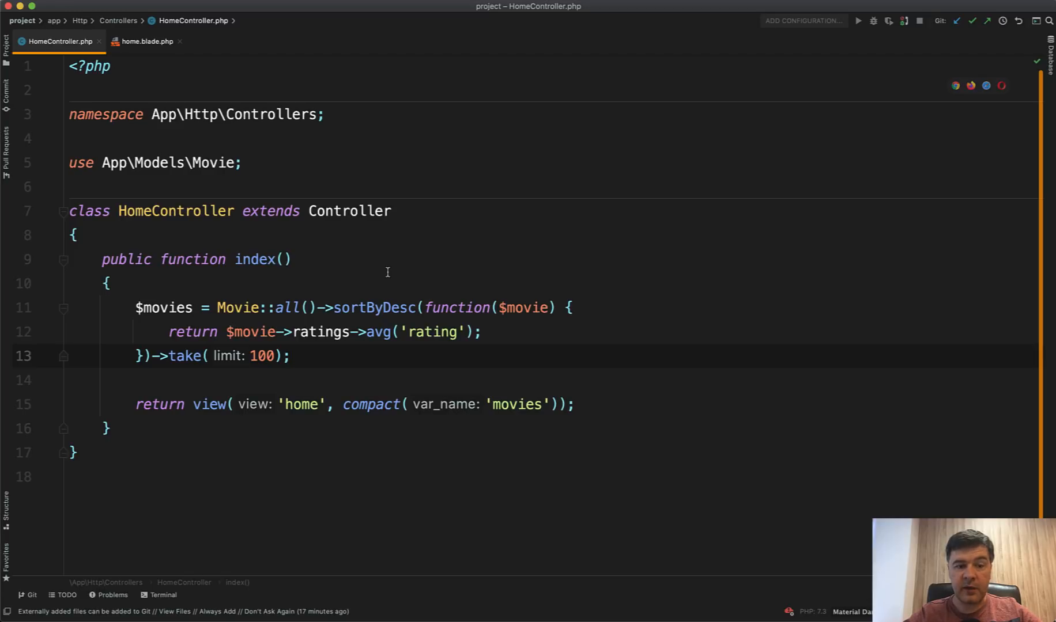
mouse_move(227, 220)
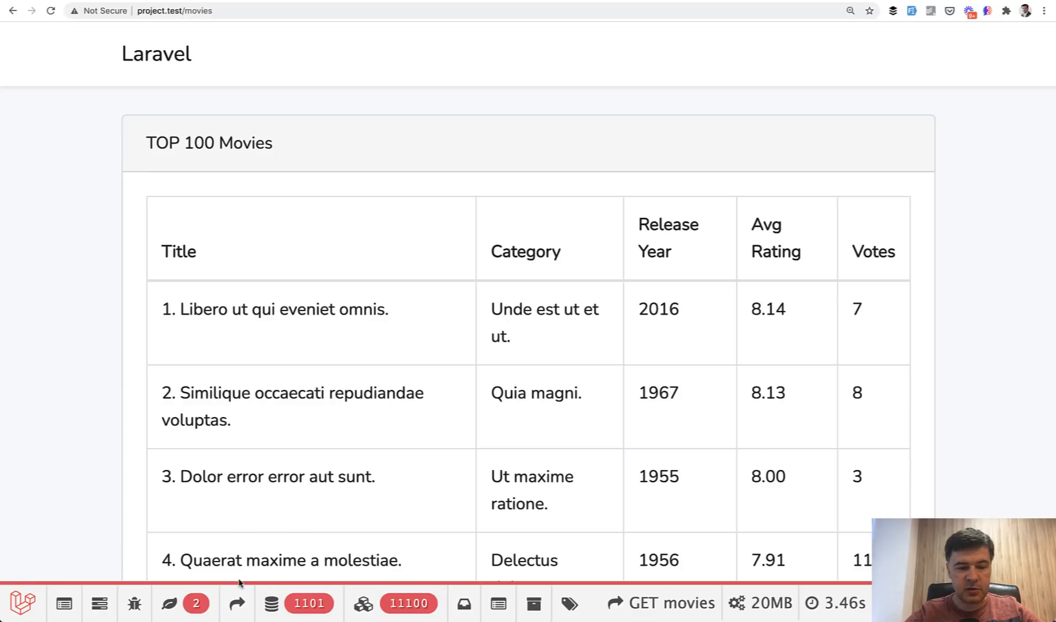
mouse_move(363, 603)
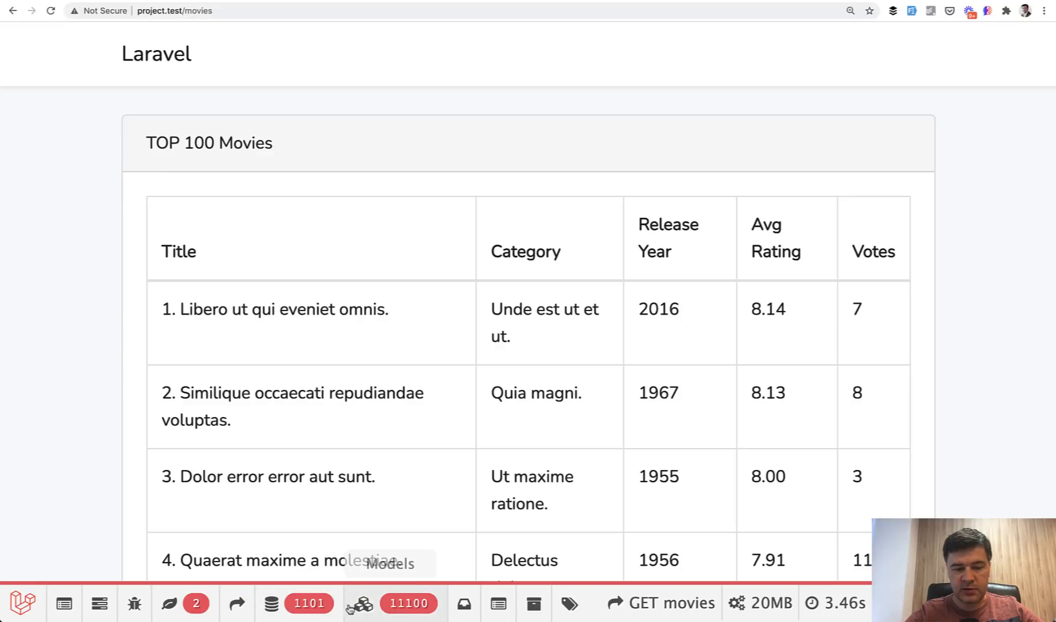
mouse_move(736, 603)
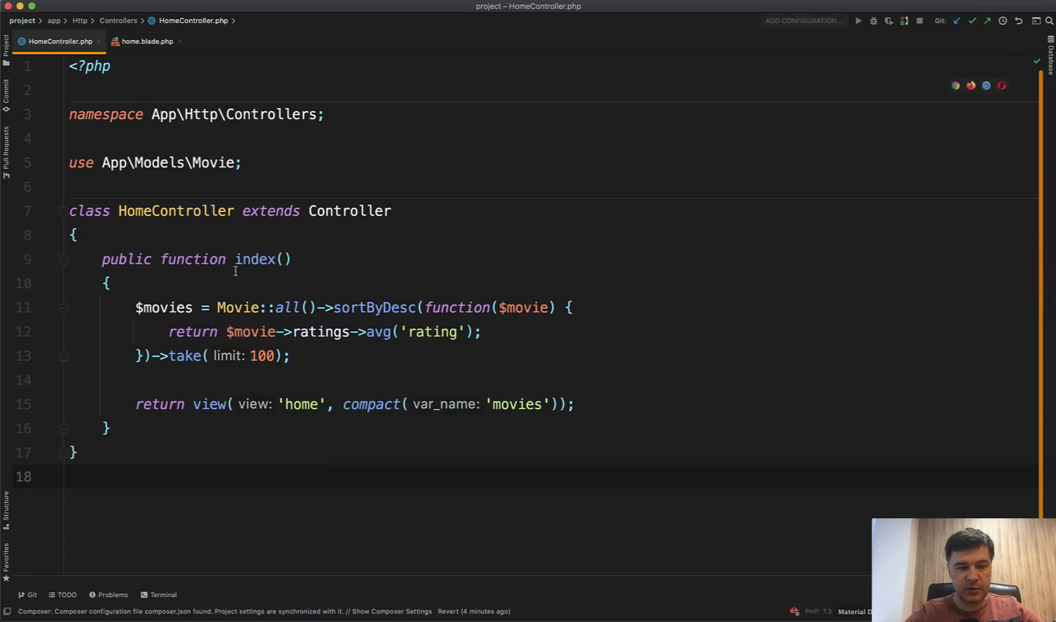
click(145, 41)
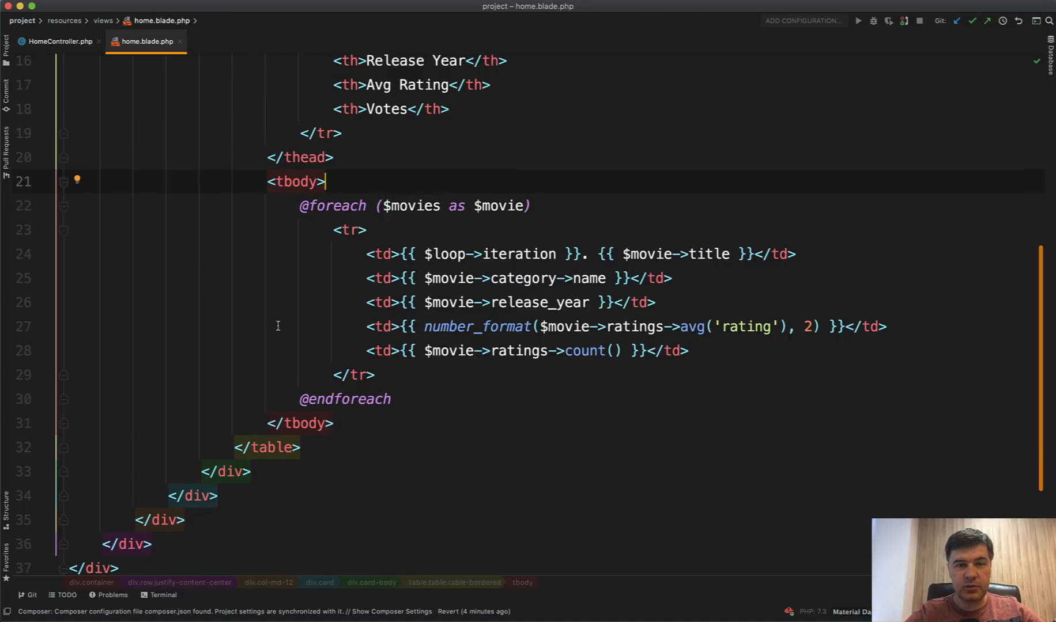
click(57, 41)
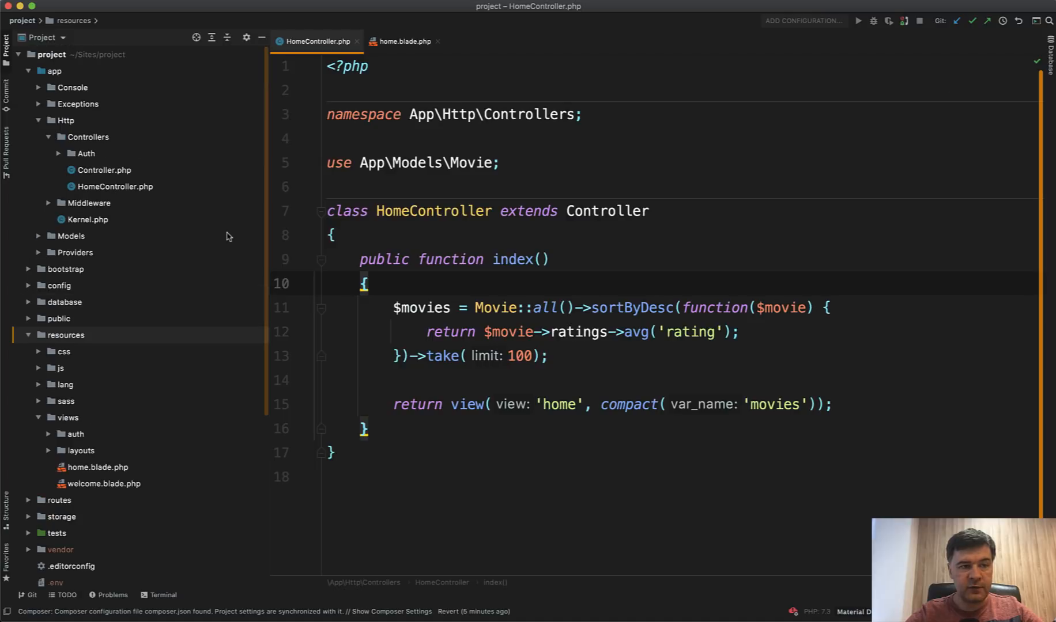
Expand database > migrations in the Project panel and open create_ratings_table.php.
click(64, 302)
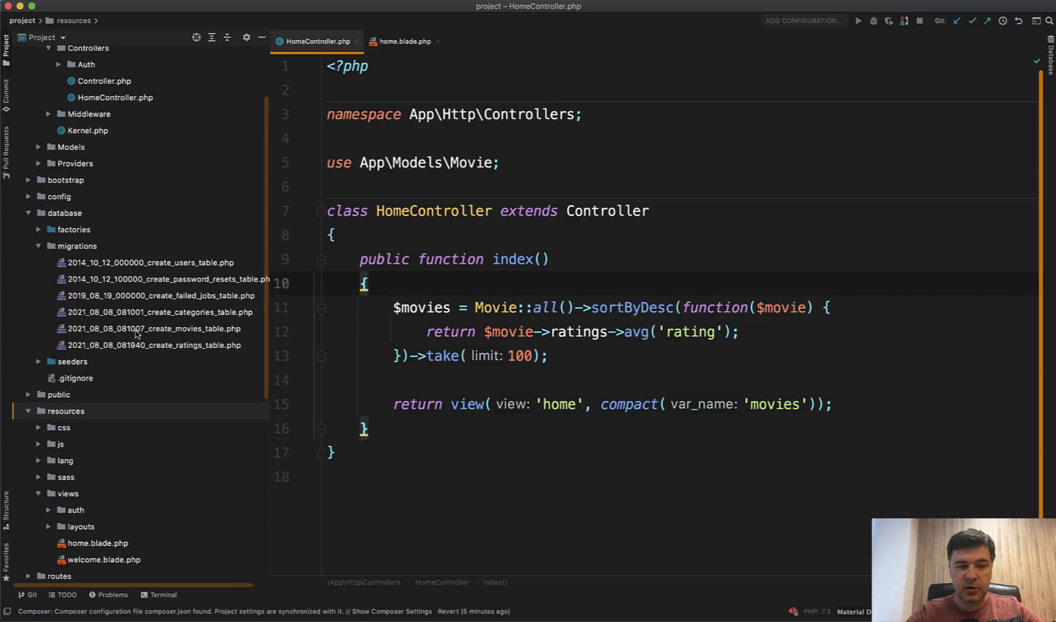
double_click(153, 344)
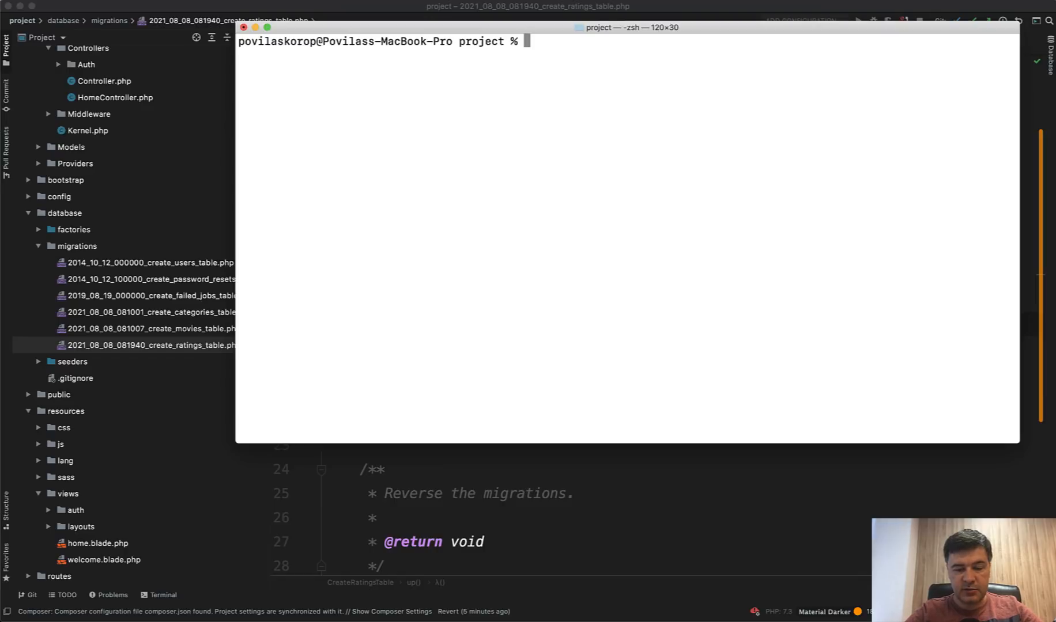
Run php artisan make:migration add_foreign_key_to_ratings_table in the terminal.
text(php artisan make:m)
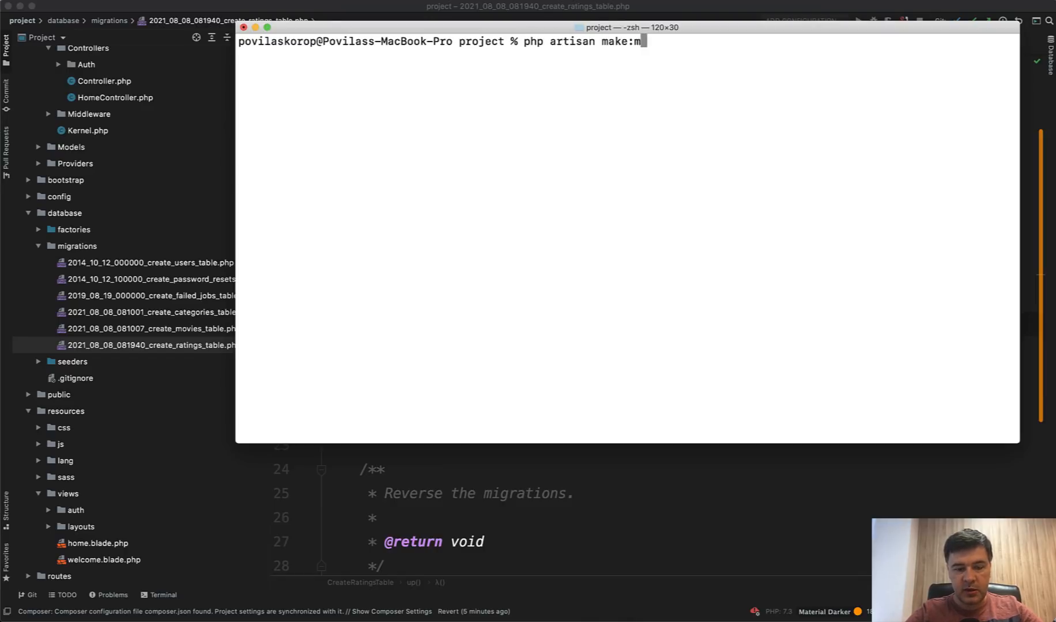
text(igration add_foreign_j)
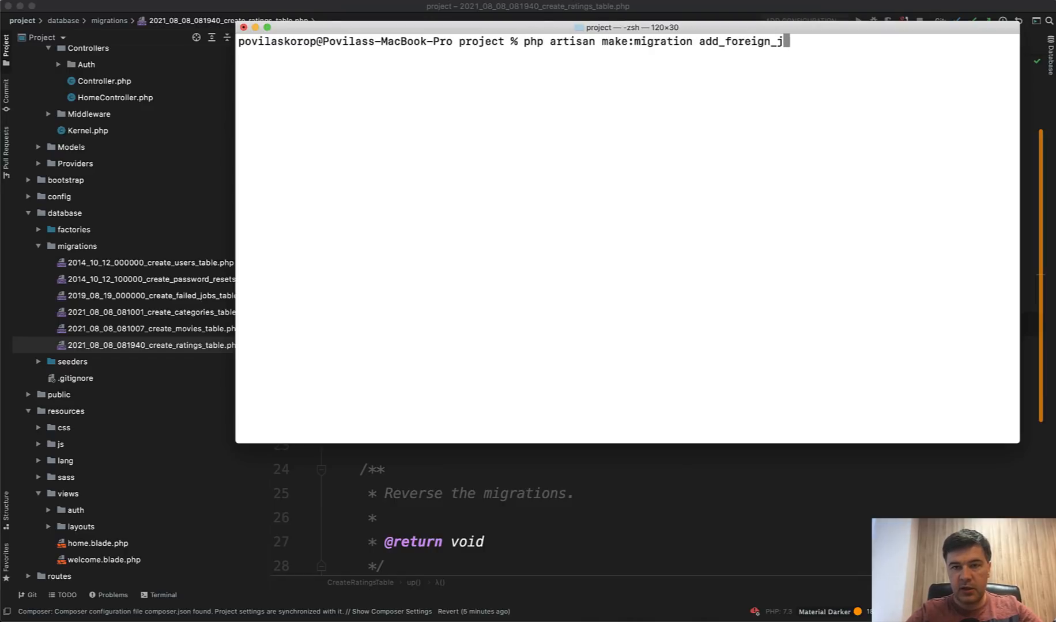
text(key_to_)
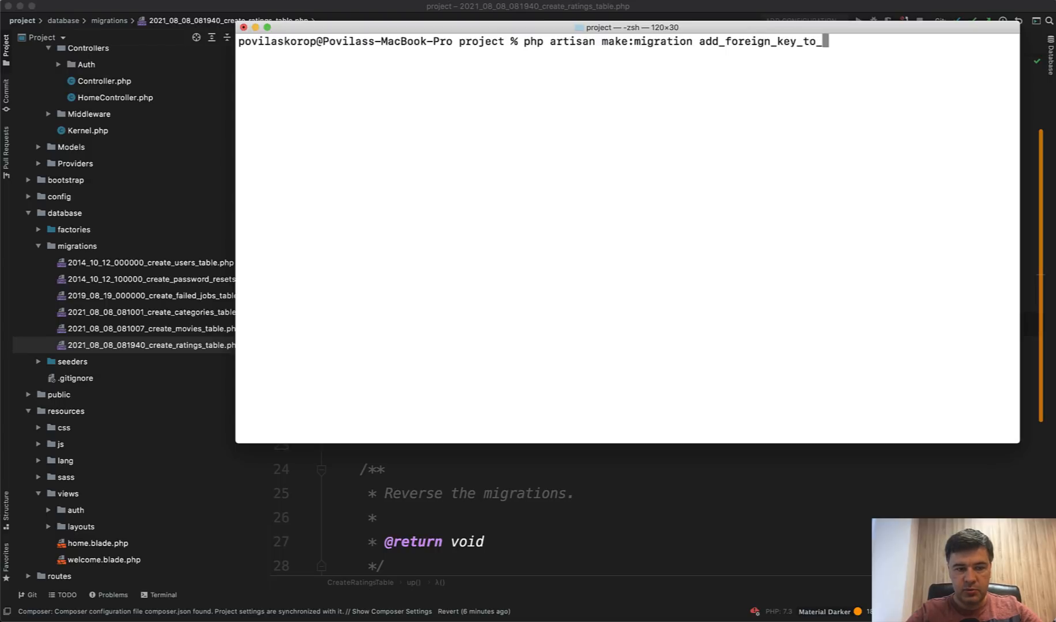
text(ratings_table)
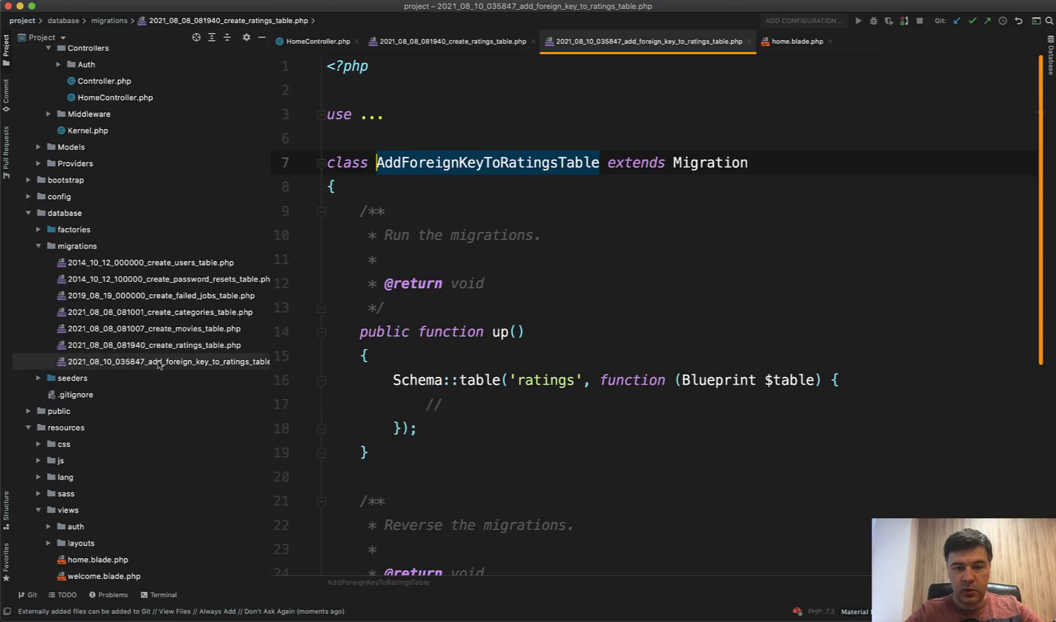
In up(), write $table->foreign('movie_id')->references('id')->on('movies').
text($tab)
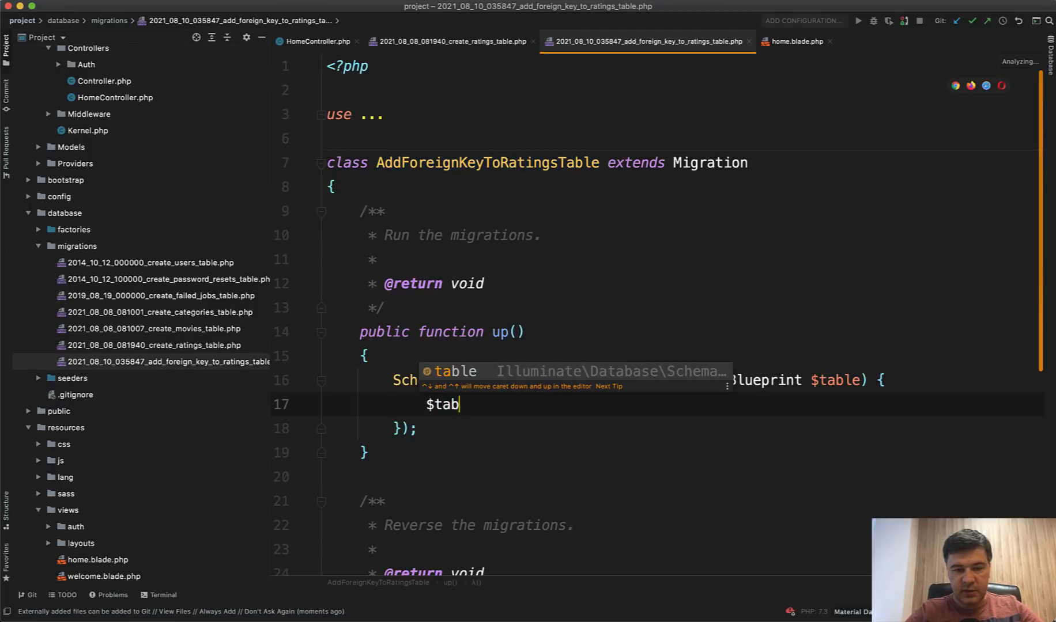
text(->foreign('movie_id)
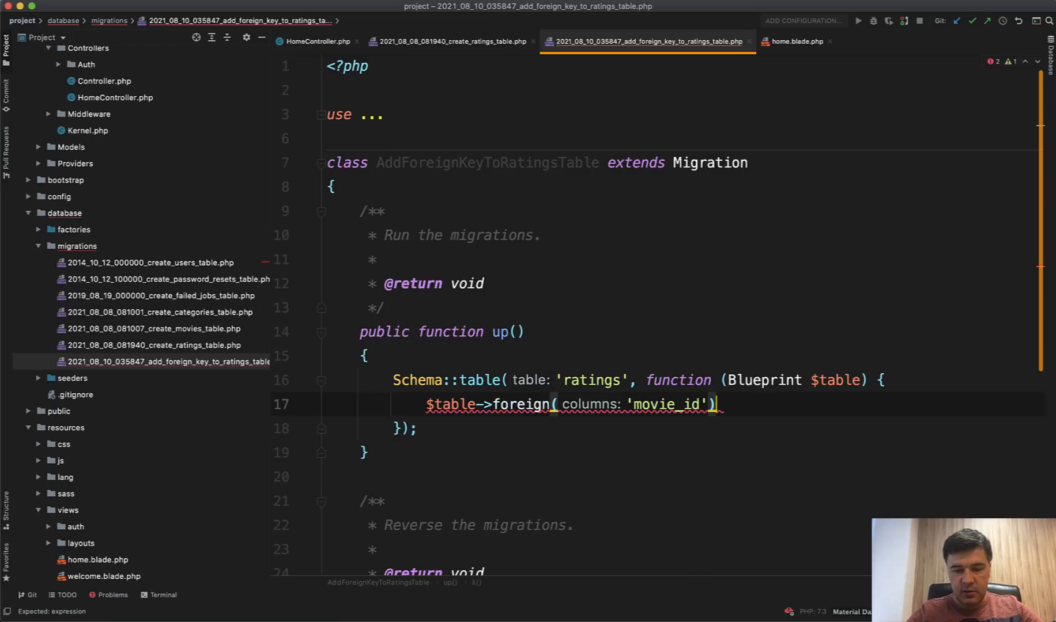
text(->references('id')->on)
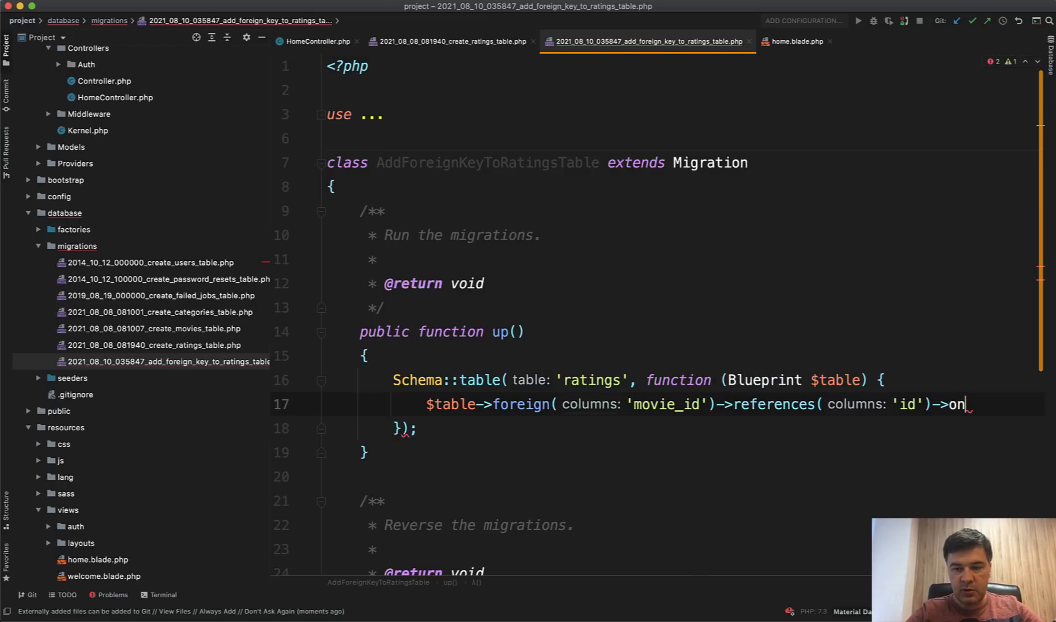
text(( table: 'movies')
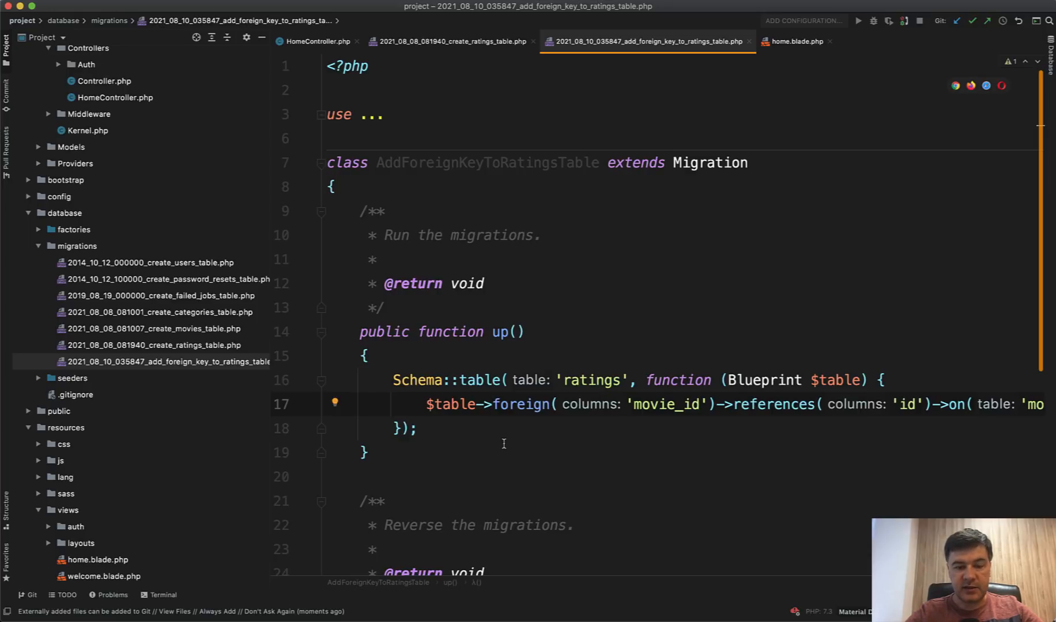
click(447, 41)
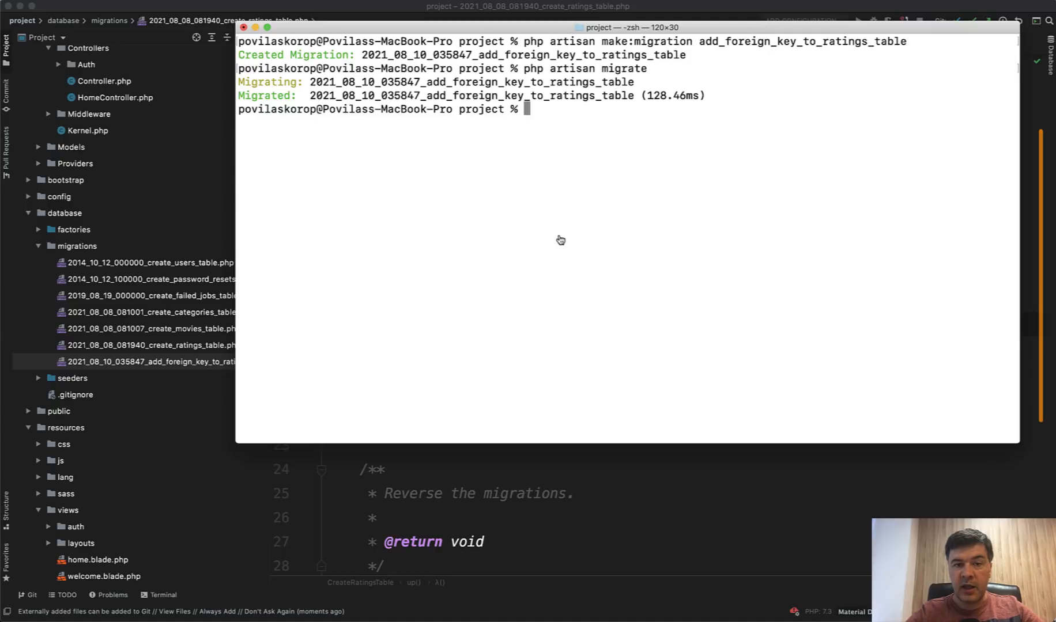
Switch to Google Chrome with Cmd+Tab to view the TOP 100 Movies page.
key(cmd+tab)
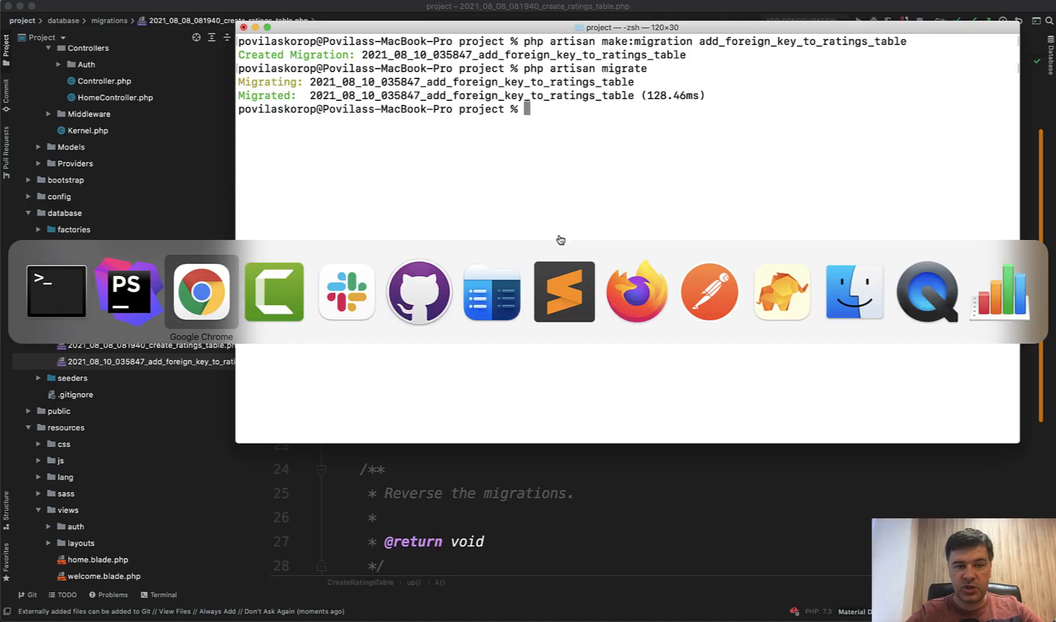
click(201, 292)
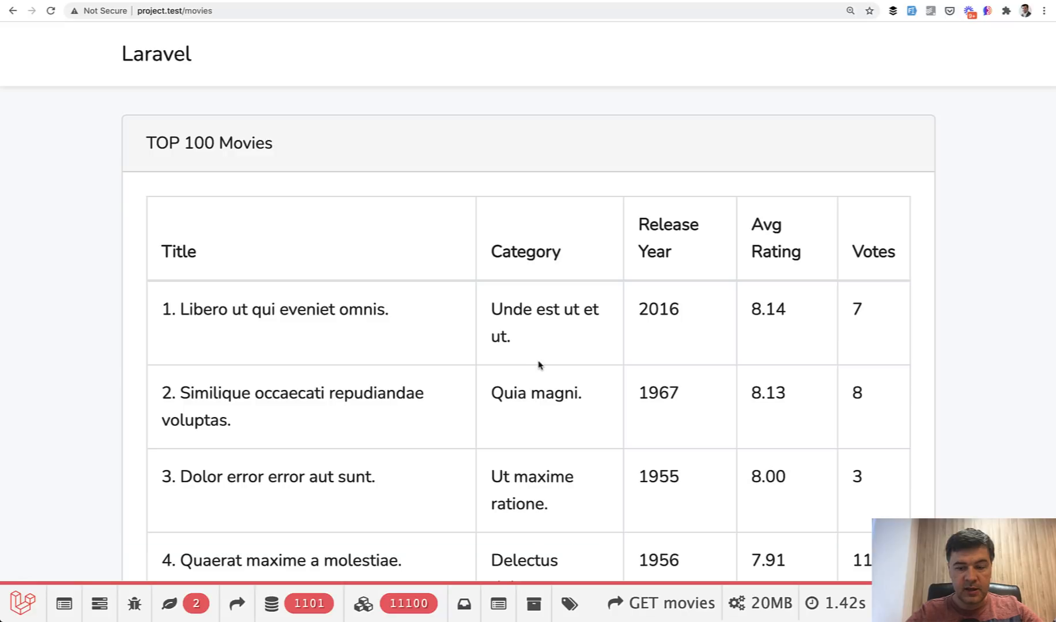
mouse_move(805, 382)
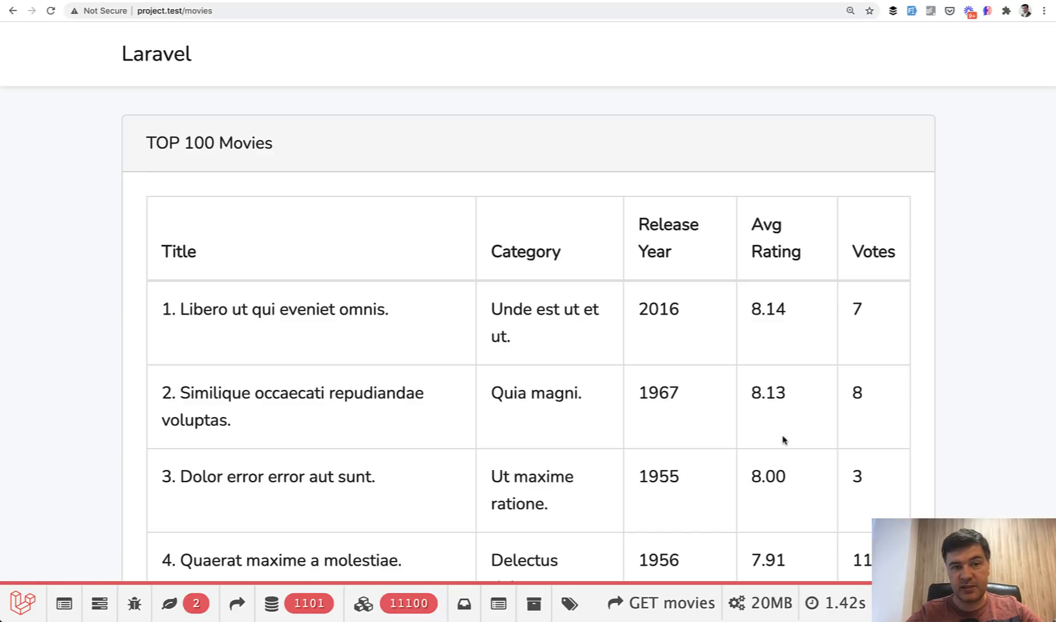
mouse_move(842, 424)
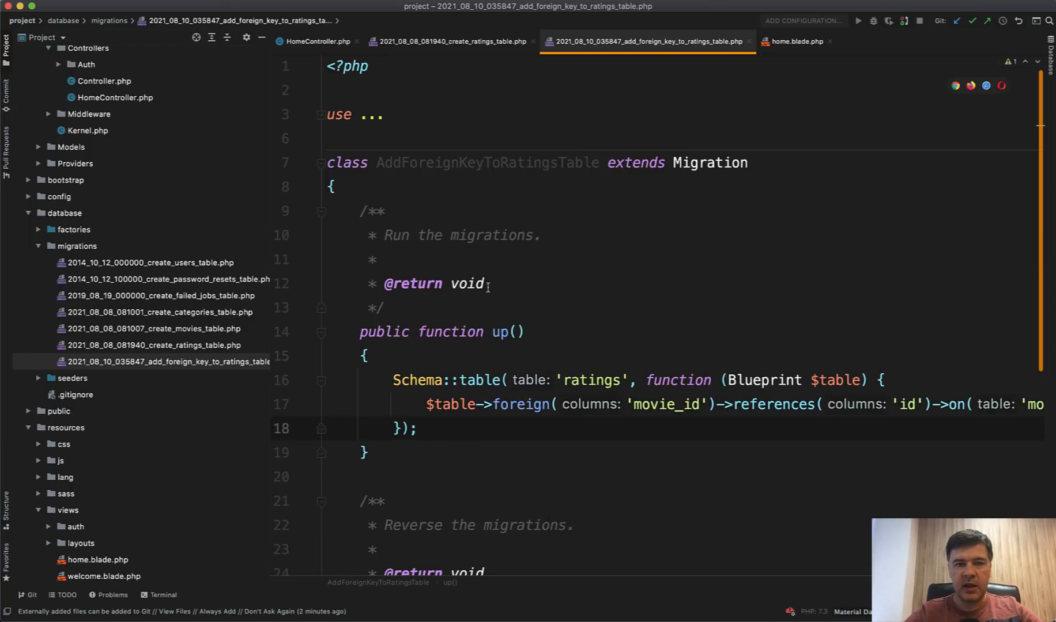
mouse_move(448, 41)
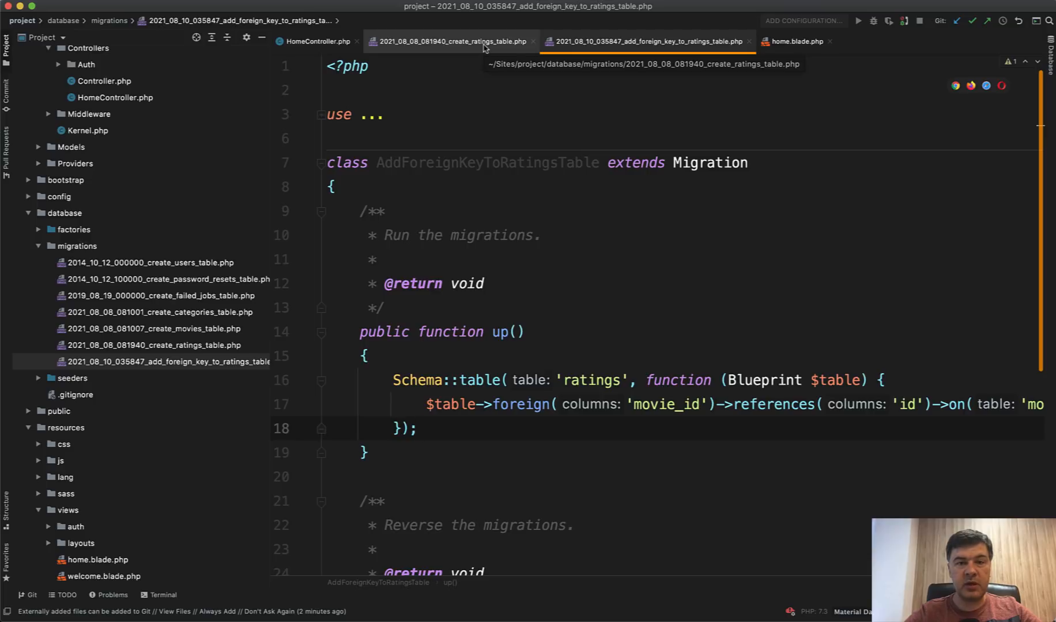
In create_ratings_table, replace foreignId('movie_id') with unsignedBigInteger('movie_id').
click(448, 41)
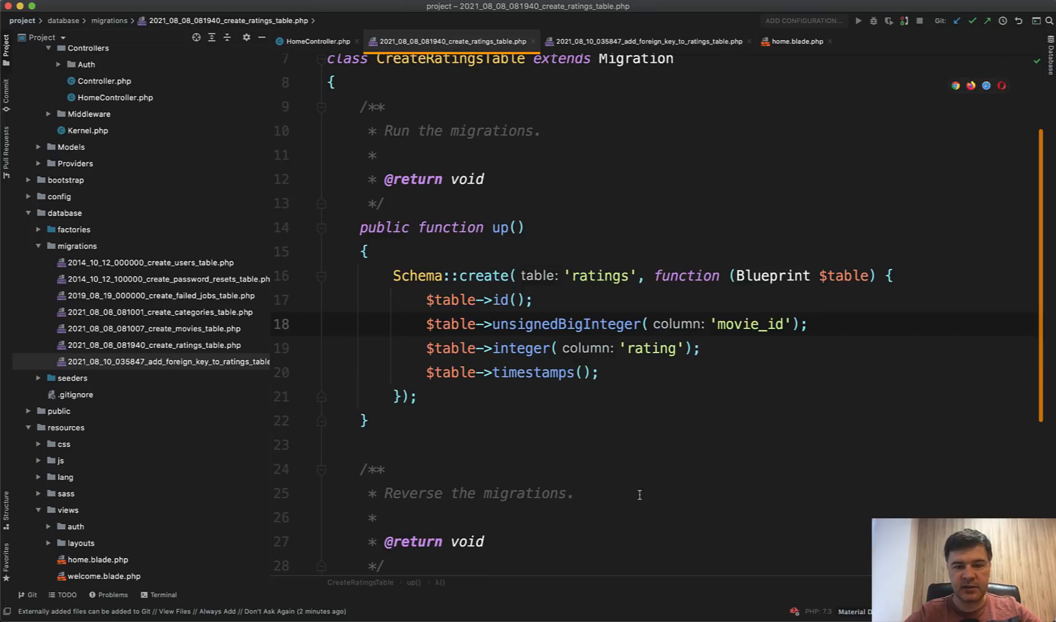
double_click(565, 324)
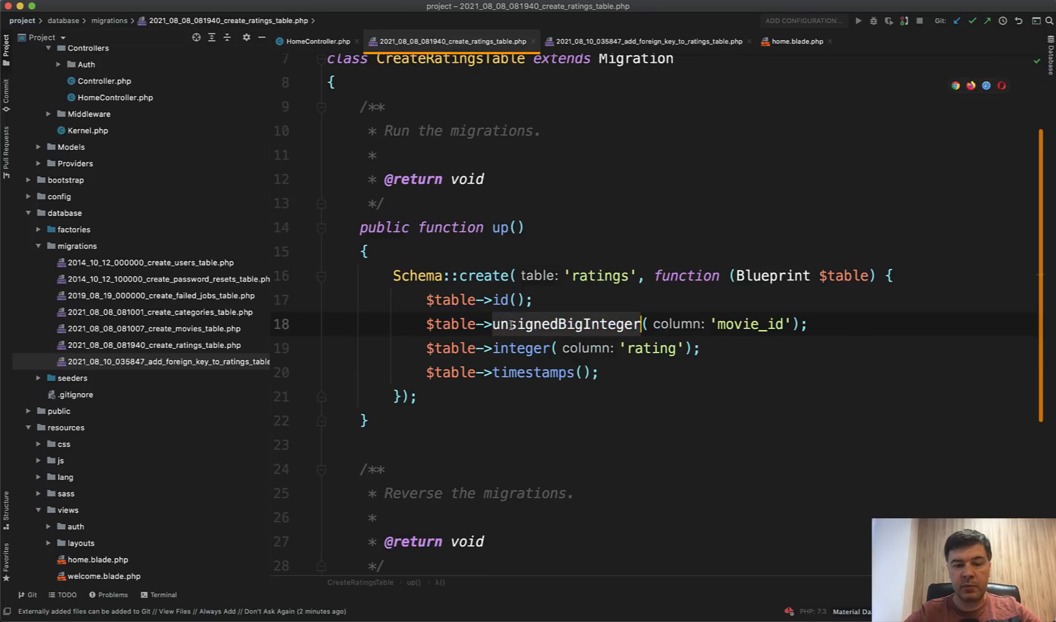
text(fore)
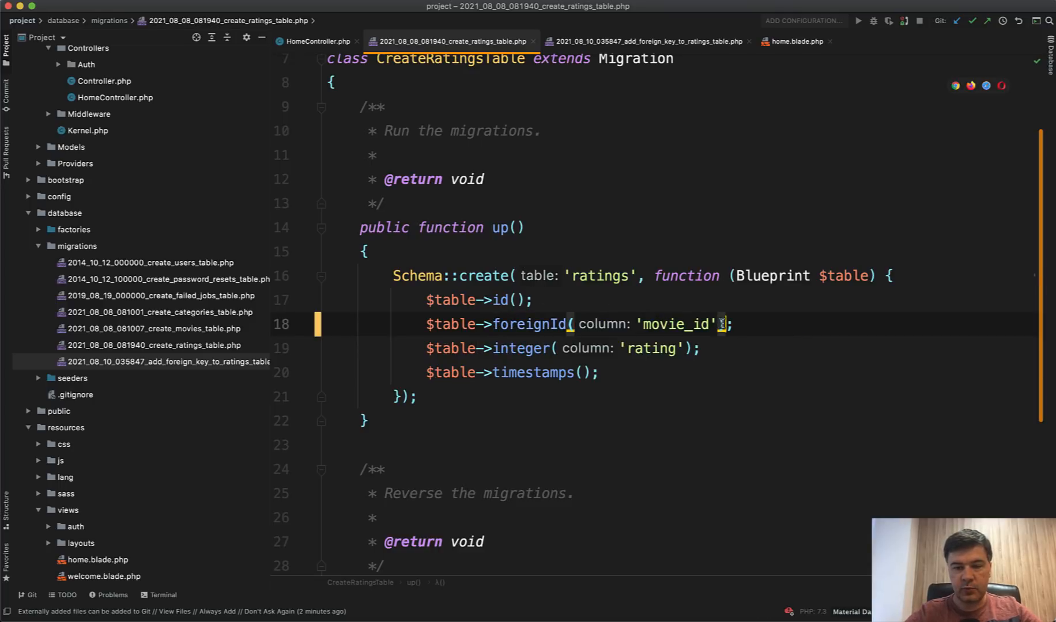
text(->constrained())
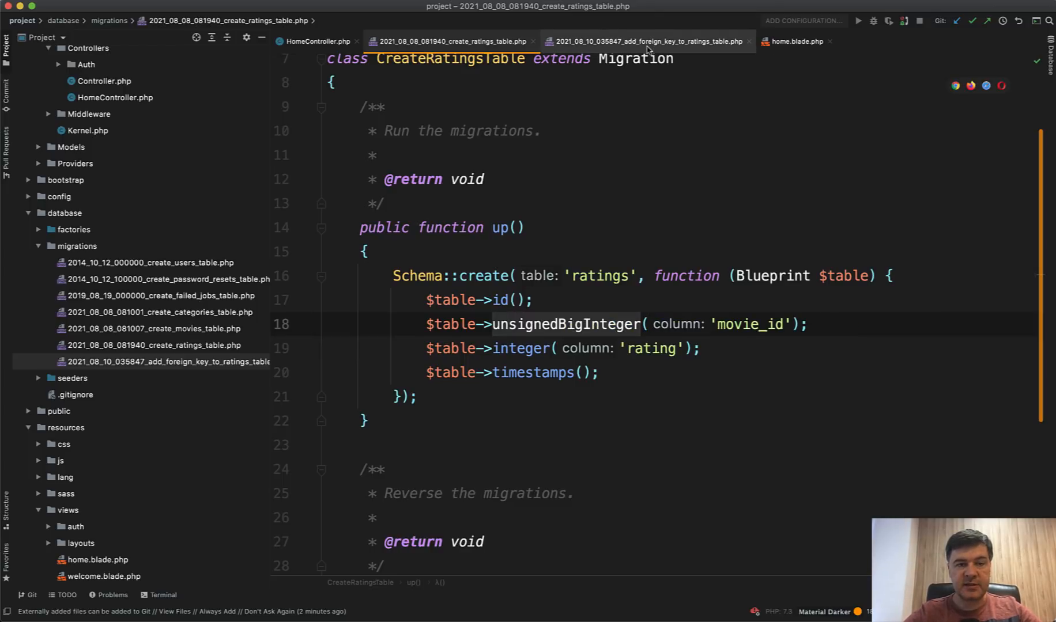
click(315, 41)
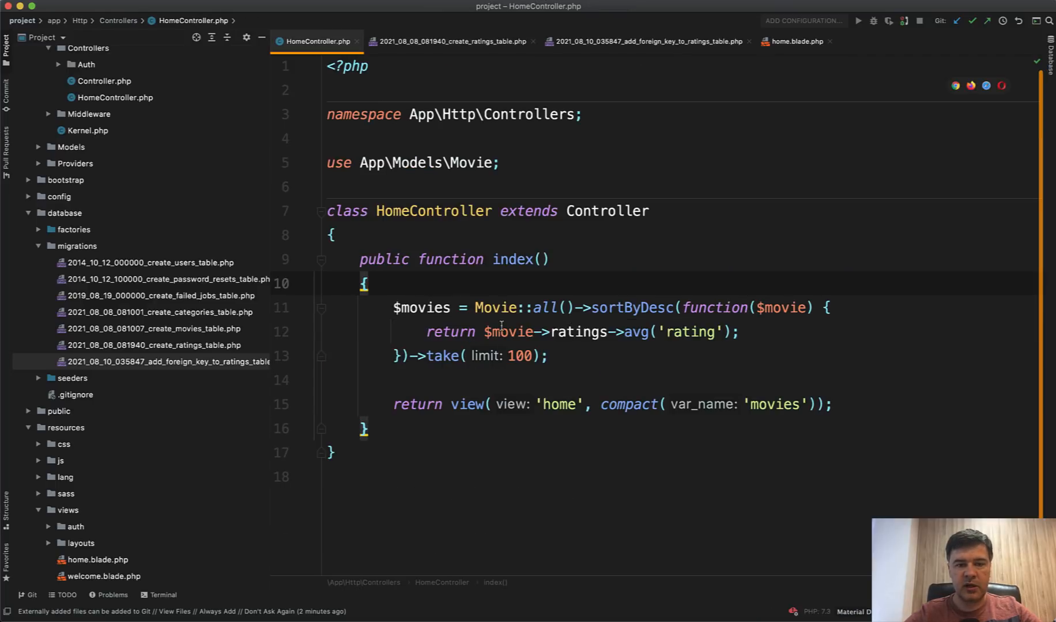
Check $movie->category in home.blade.php, then change Movie::all() to Movie::with('category')->get().
click(795, 40)
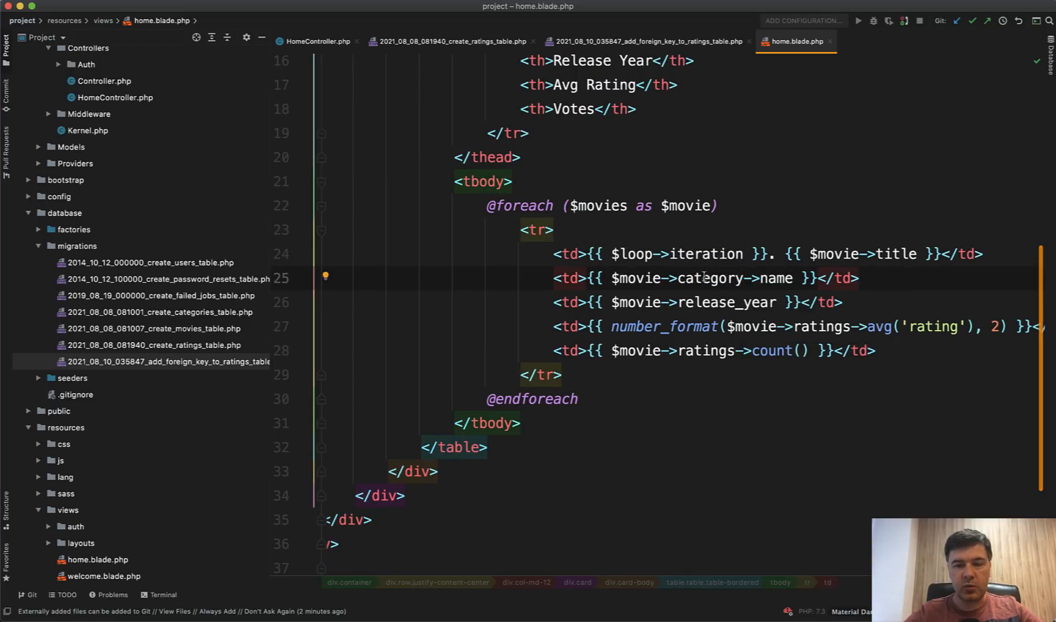
double_click(702, 278)
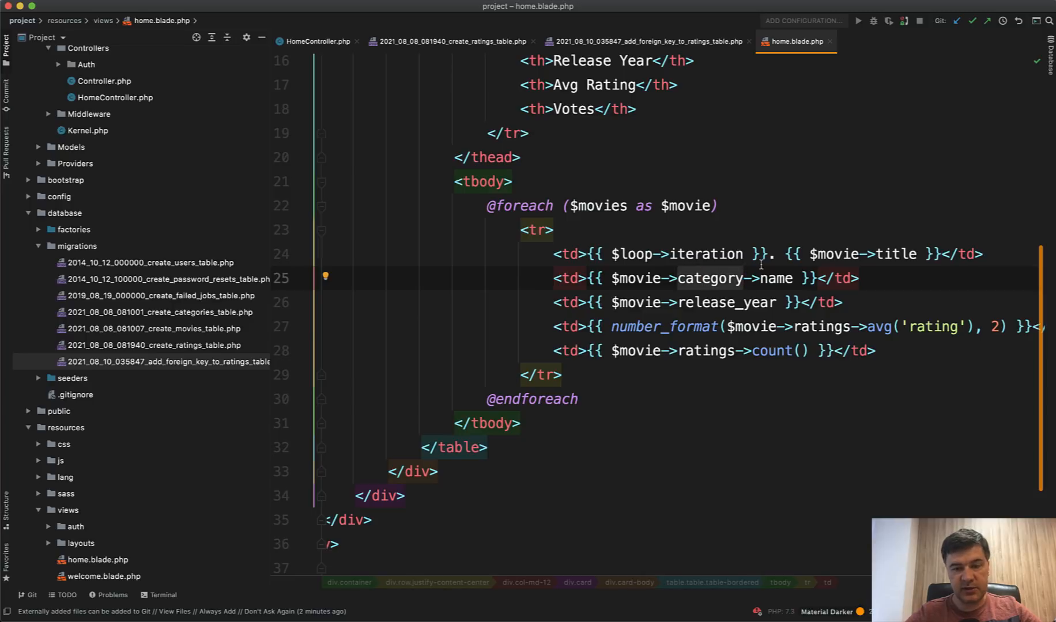
click(316, 41)
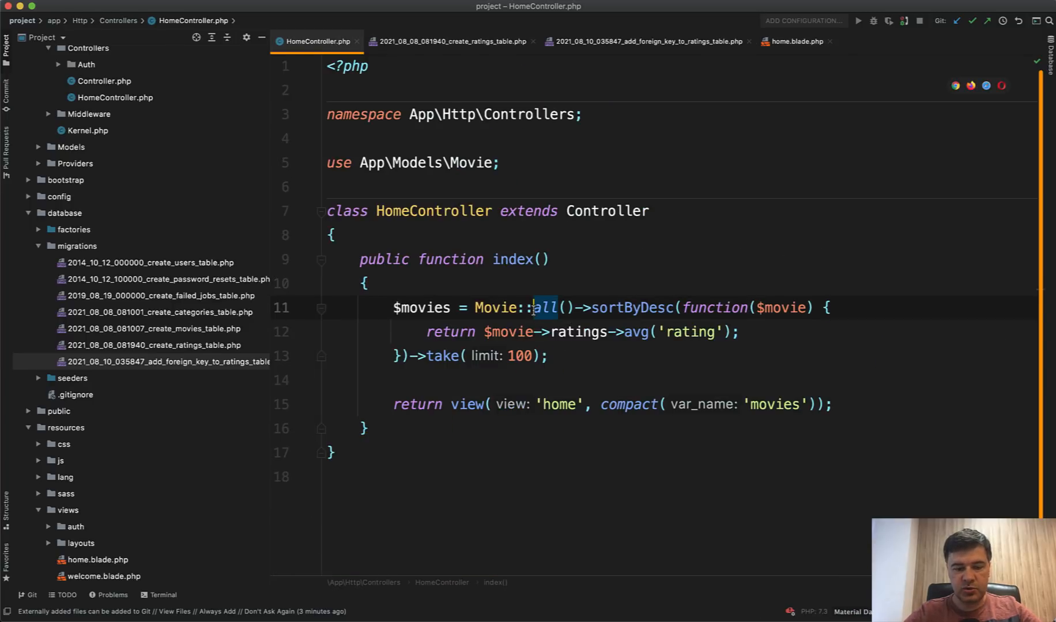
text(get())
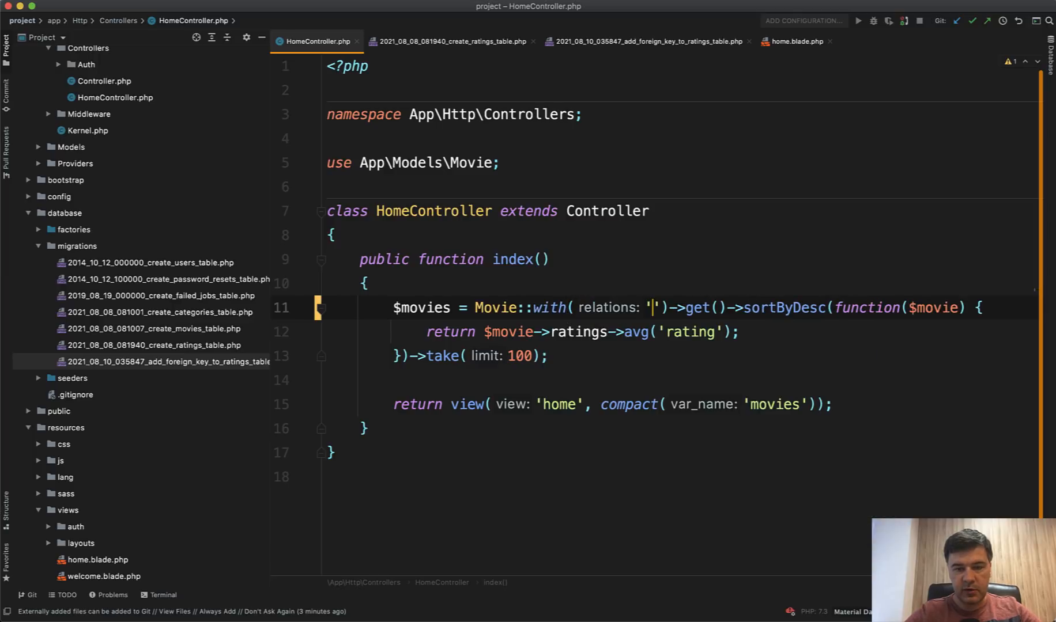
text(category)
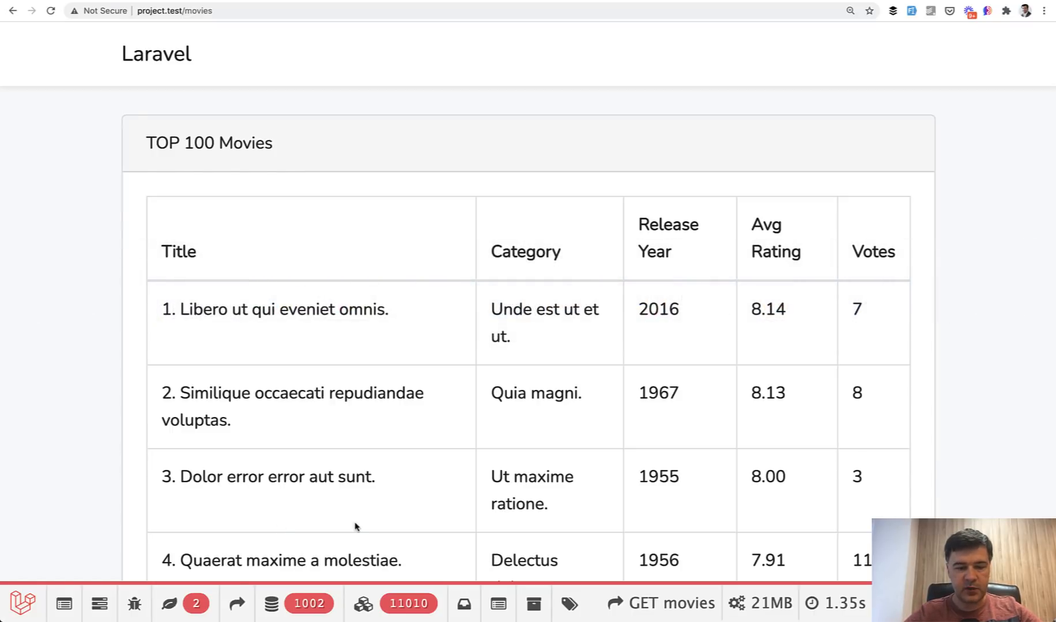
mouse_move(288, 516)
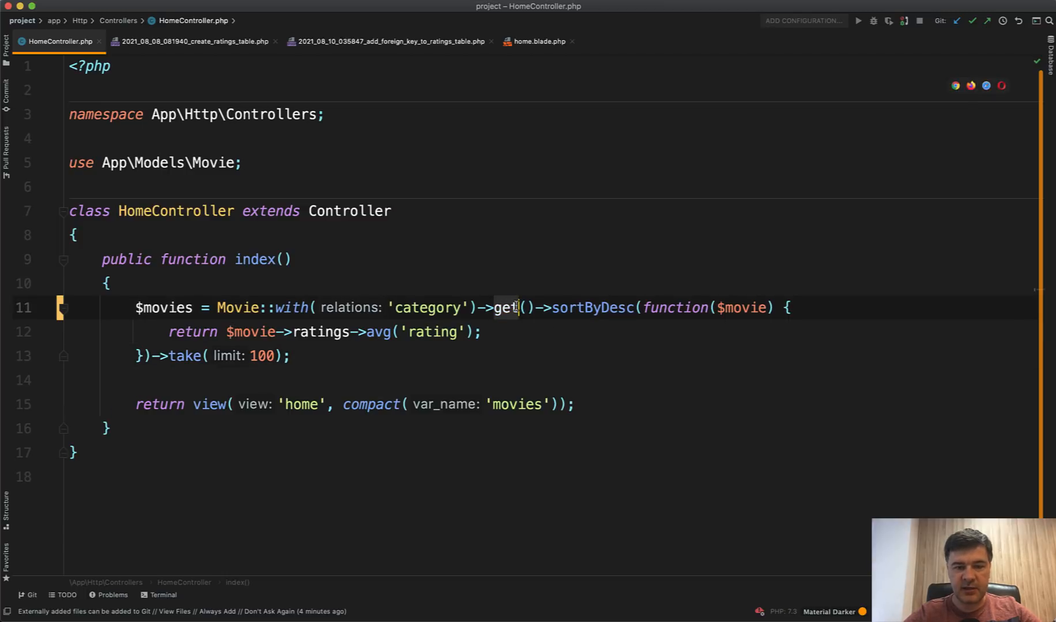
Move ->get() onto its own line after Movie::with('category').
double_click(504, 308)
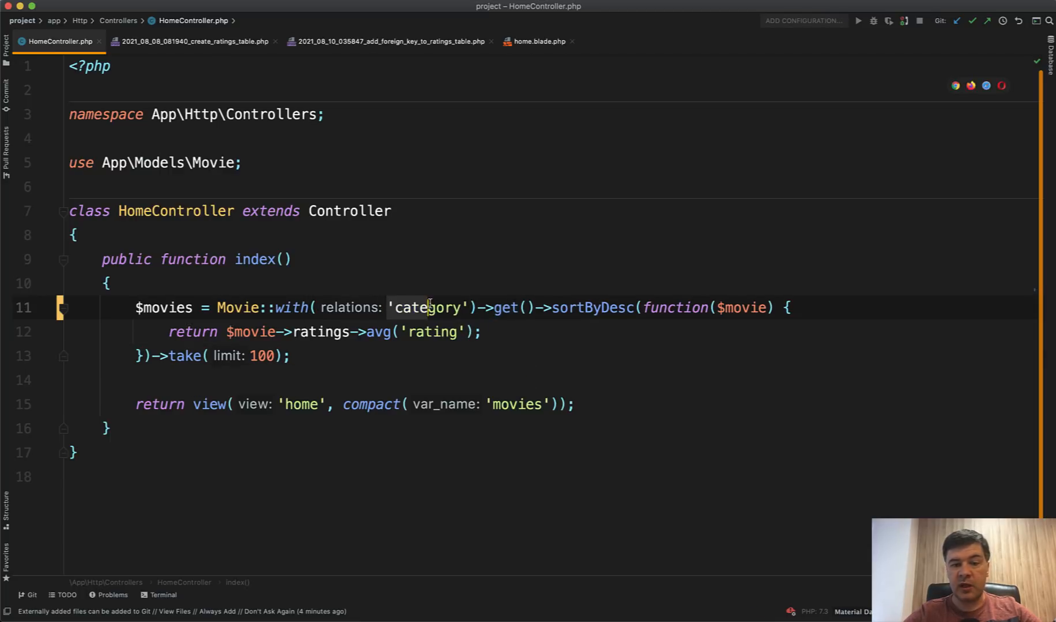
mouse_move(501, 308)
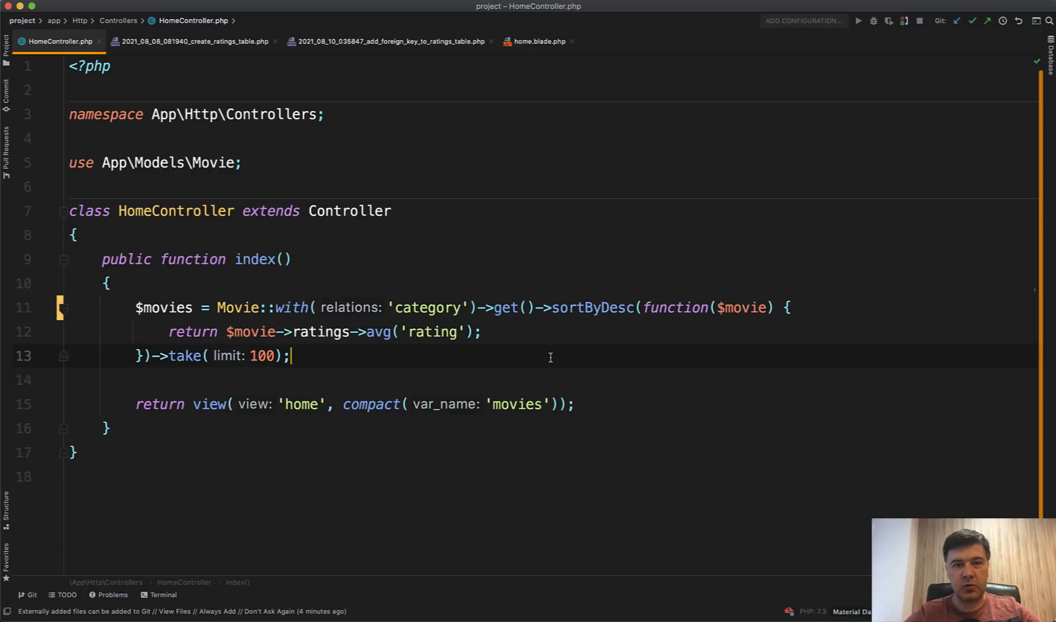
mouse_move(504, 308)
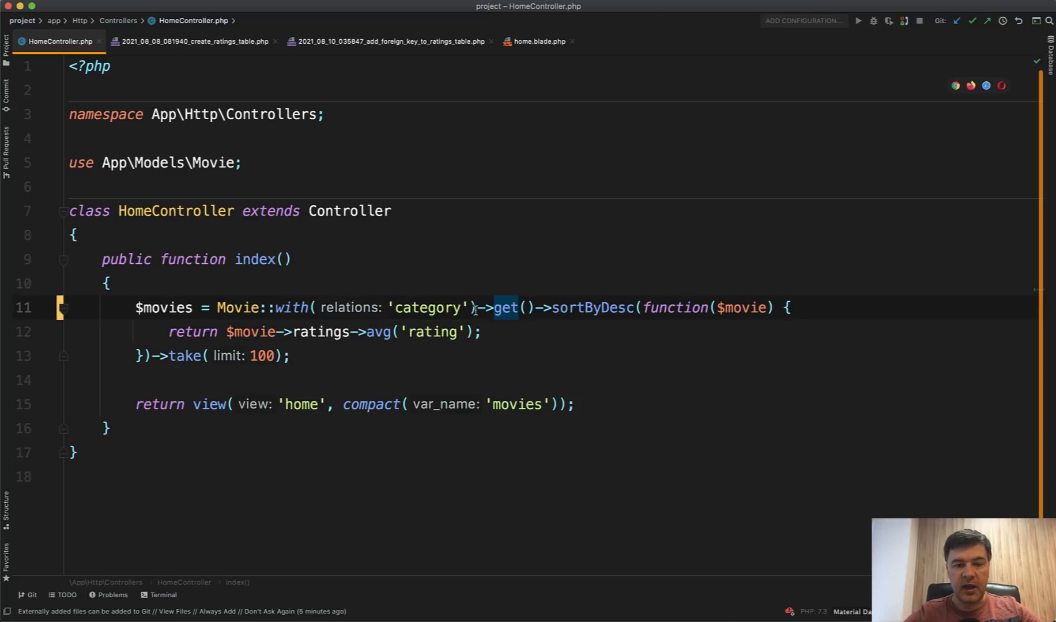
key(Enter)
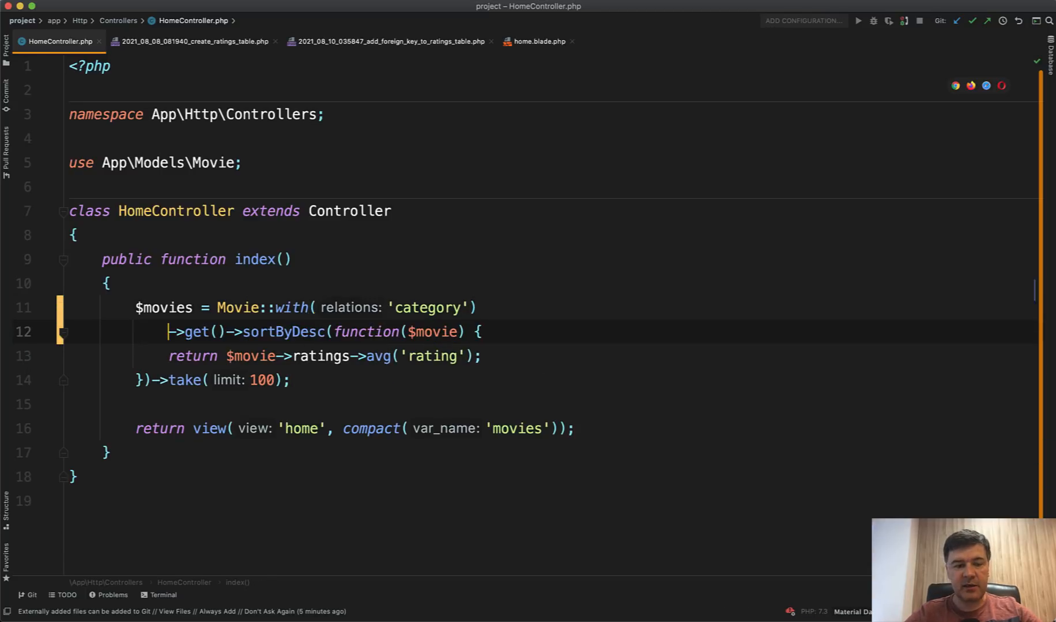
Add ->withAvg('ratings', 'rating') on a new line before get().
key(enter)
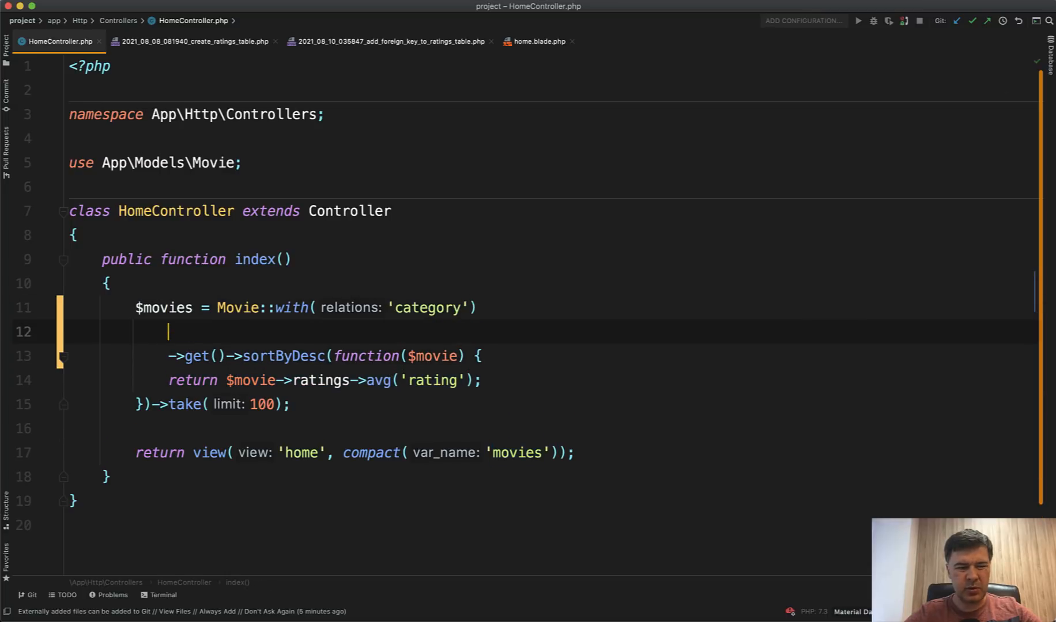
text(->)
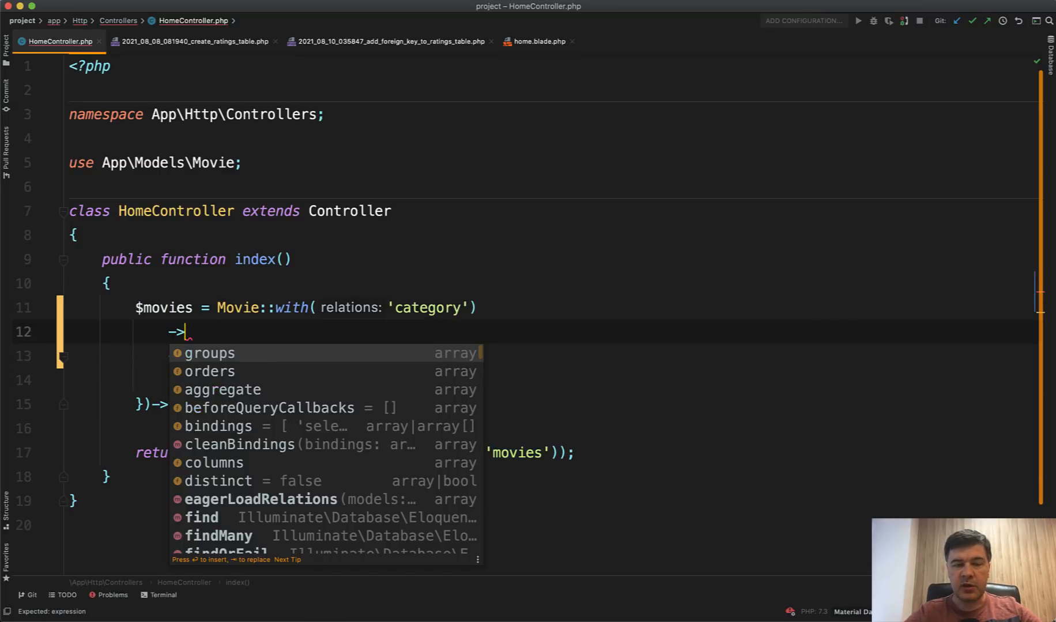
text(wi)
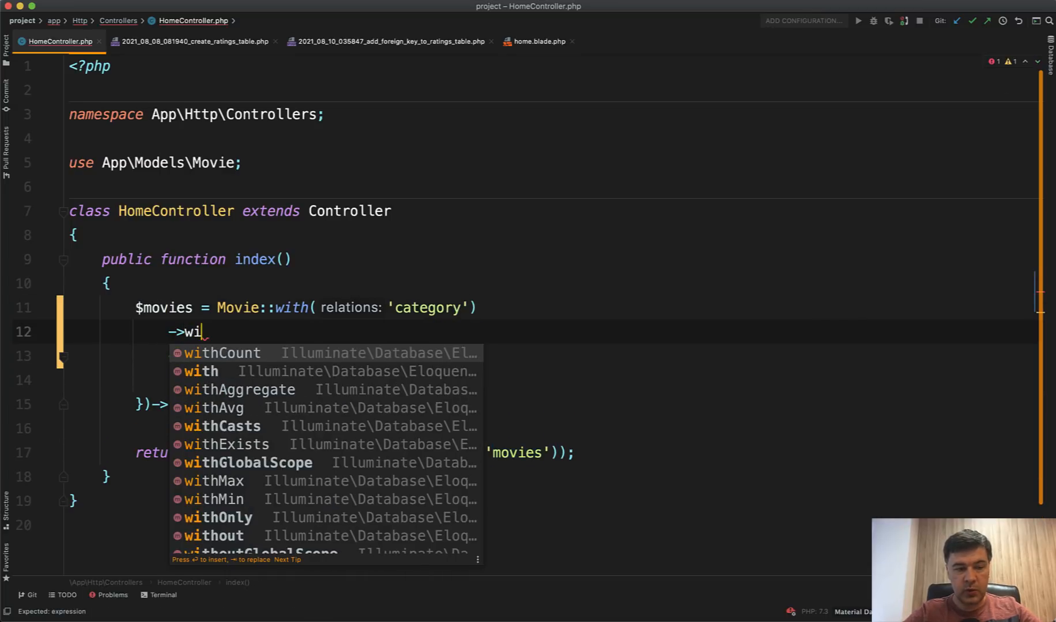
text(th)
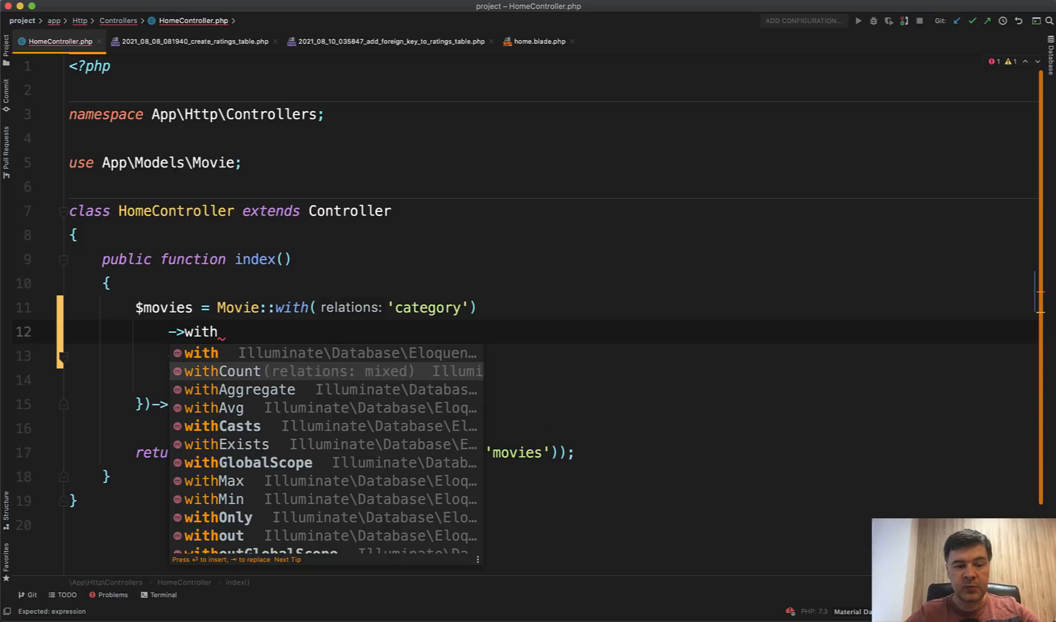
click(235, 408)
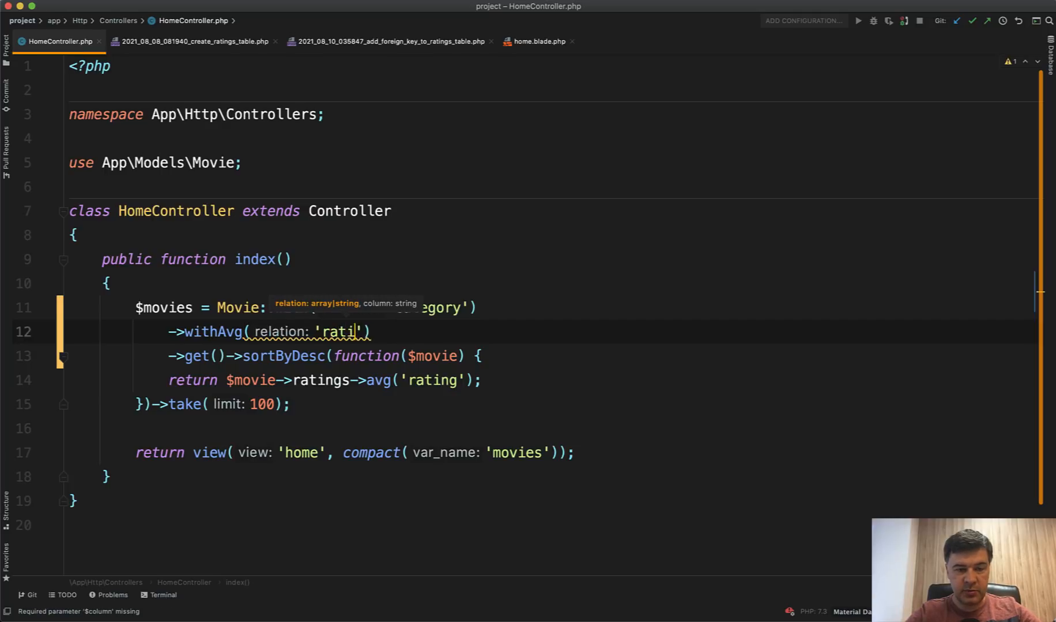
text(ngs)
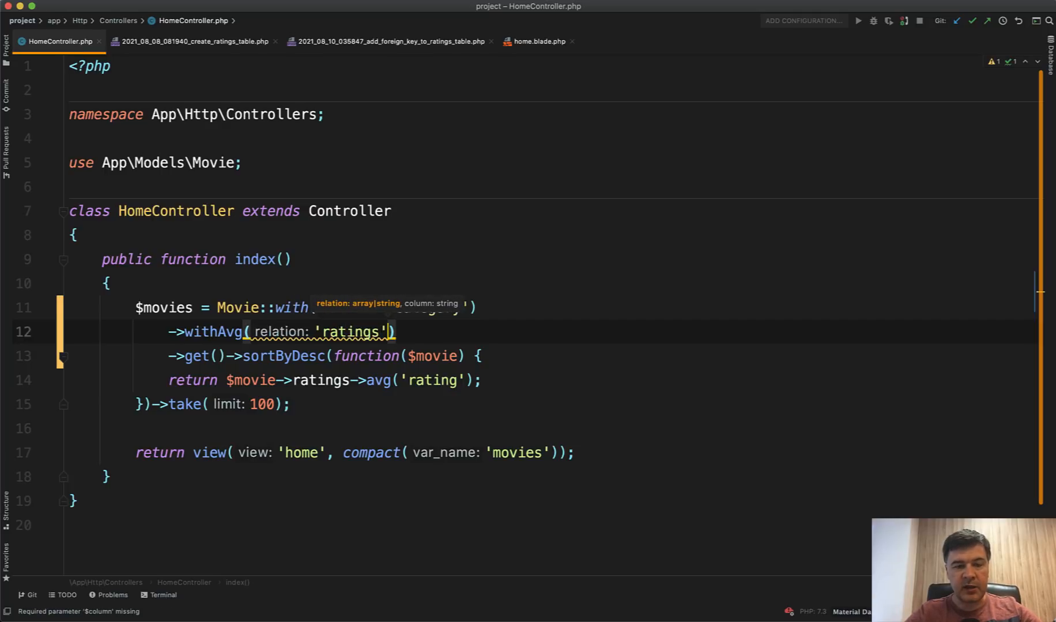
text(, column: ')
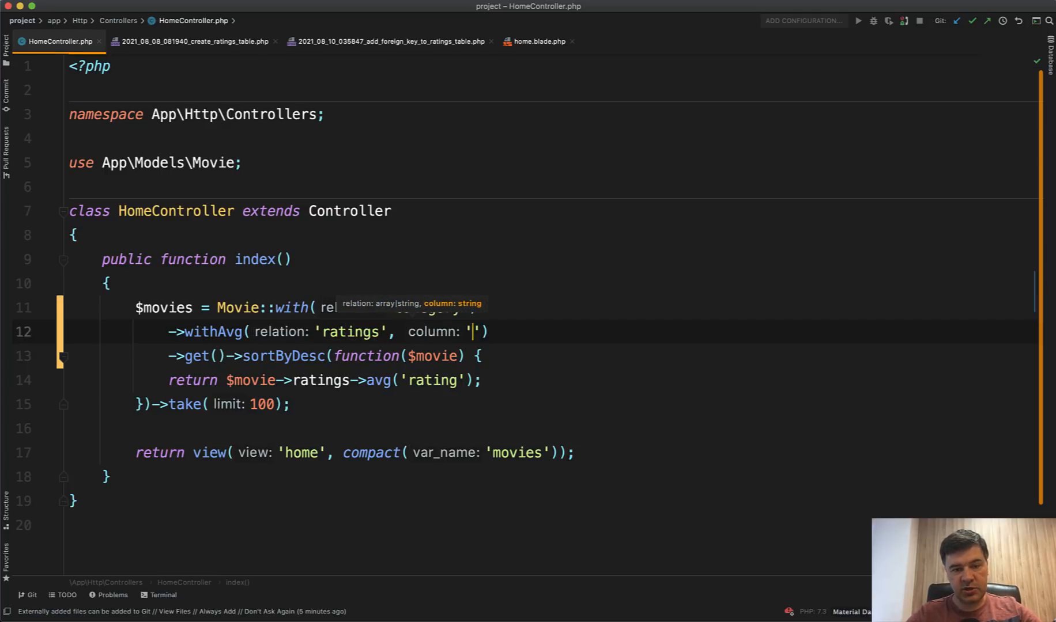
text(rating)
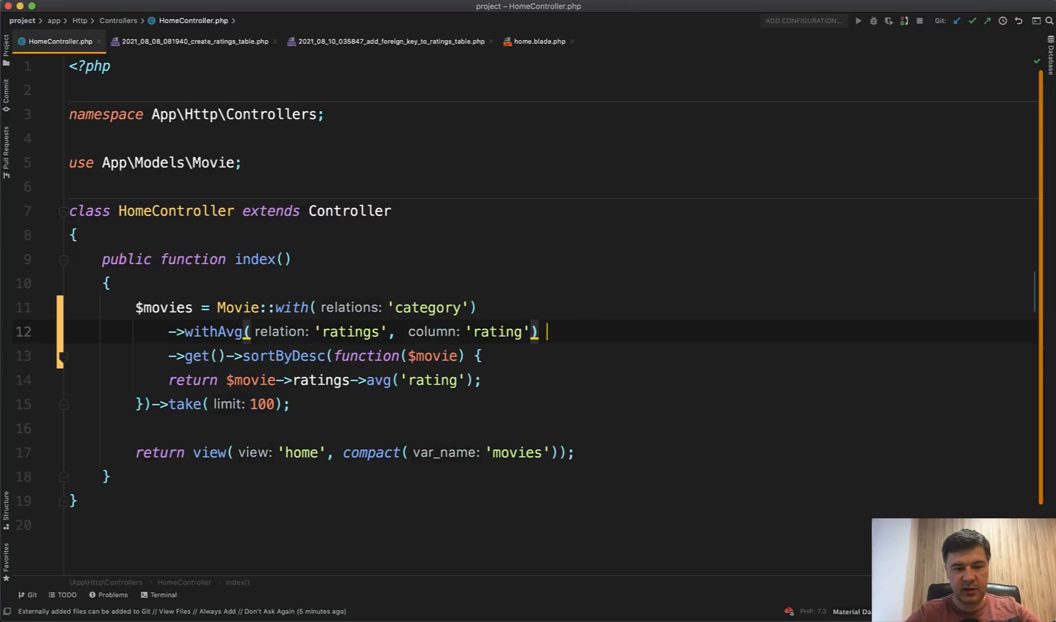
Annotate the withAvg line with the comment // ratings_avg_rating.
text(// ra)
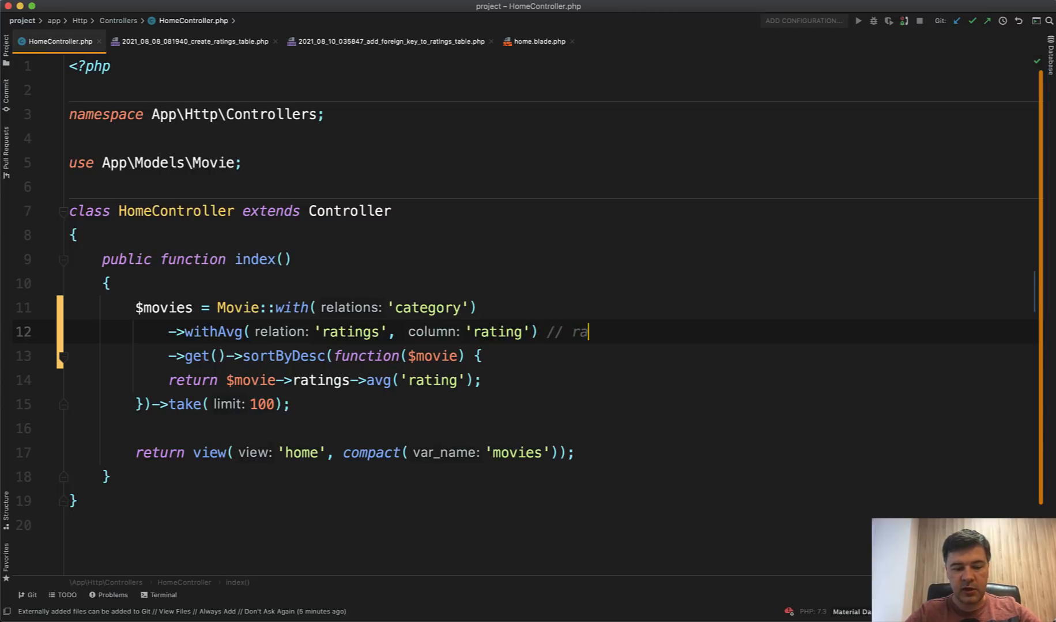
text(tings_a)
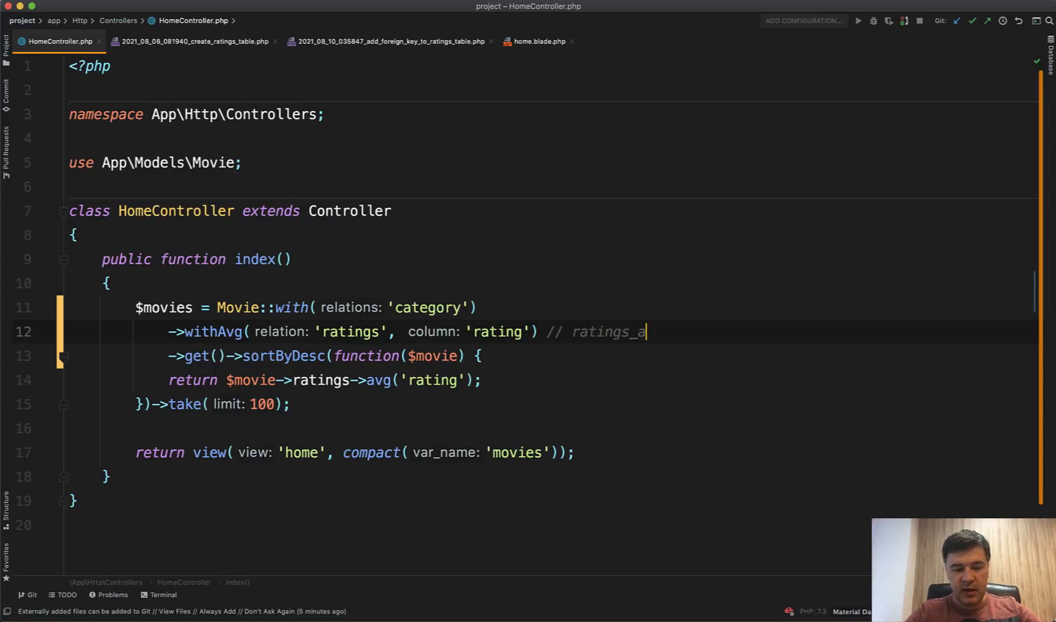
text(vg_rating)
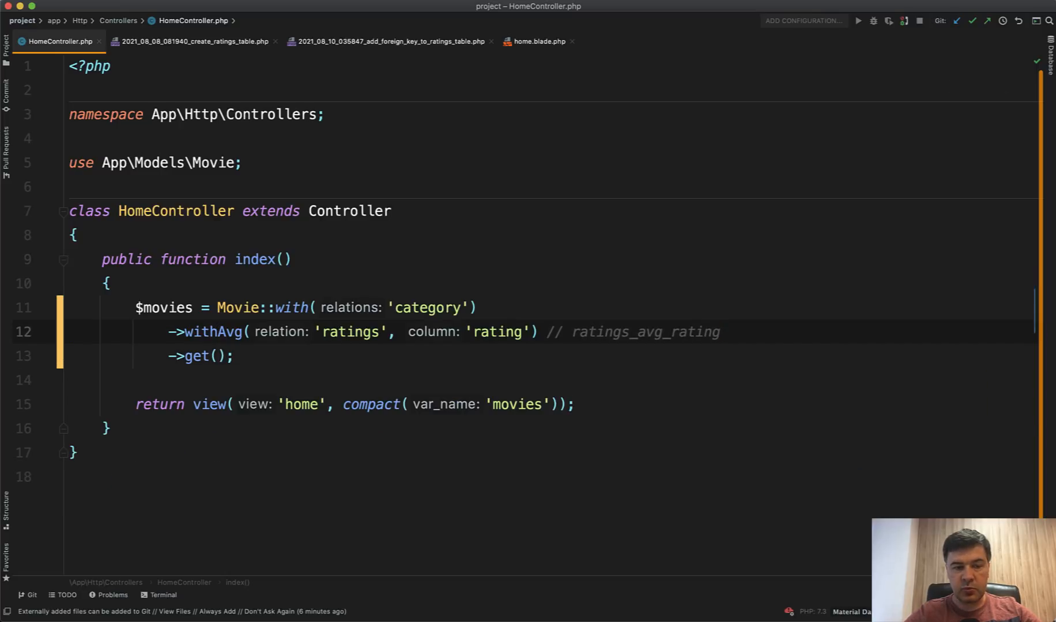
Chain ->orderBy('ratings_avg_rating') and ->take(100) after withAvg in HomeController.
text(->orderBy('ratings_av')
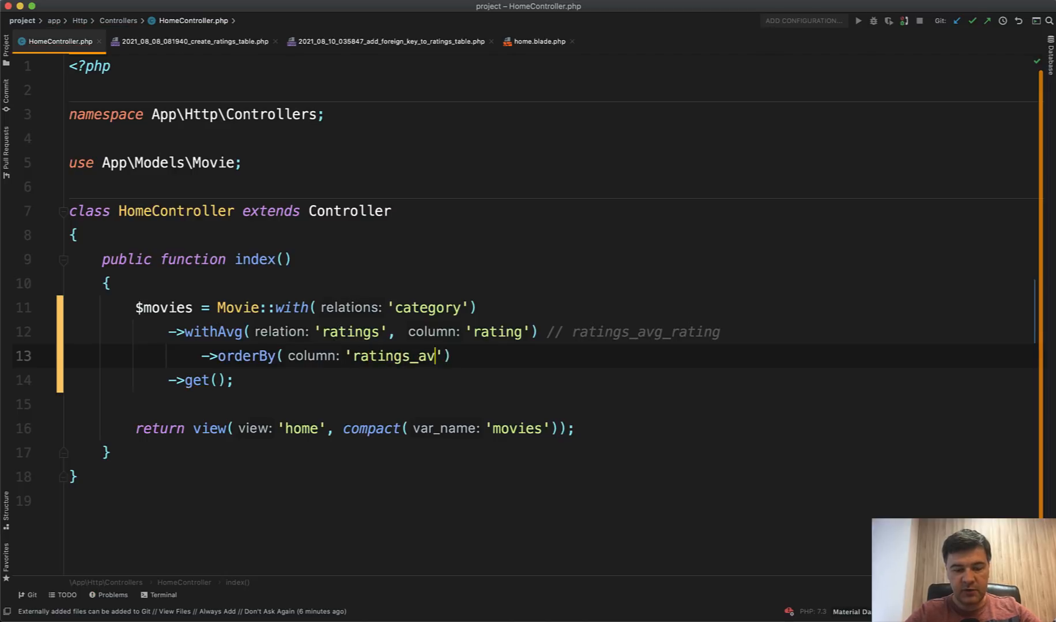
text(g_rating)
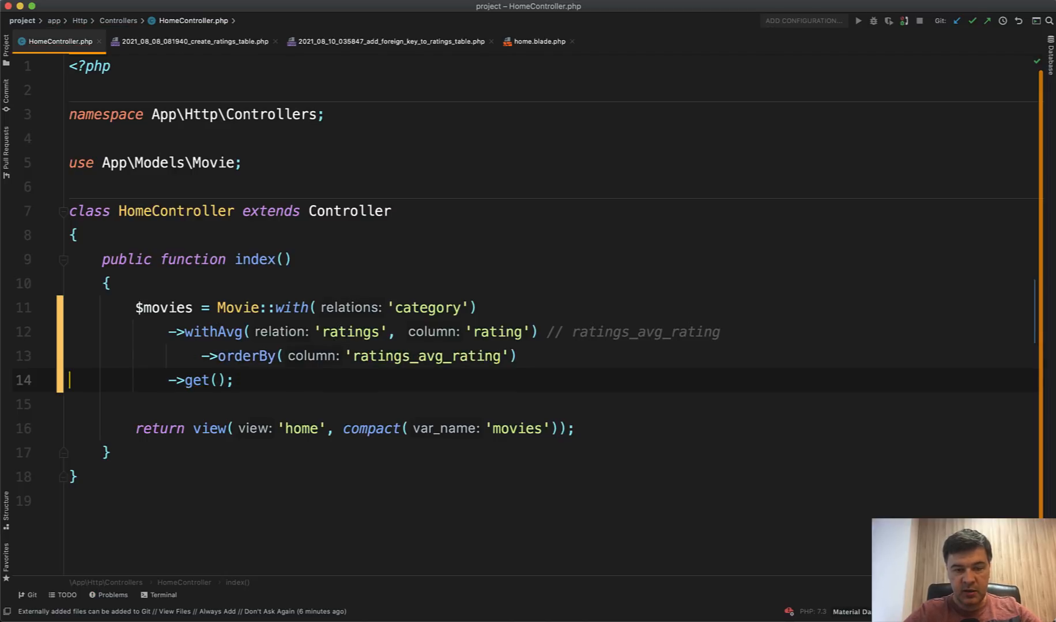
key(enter)
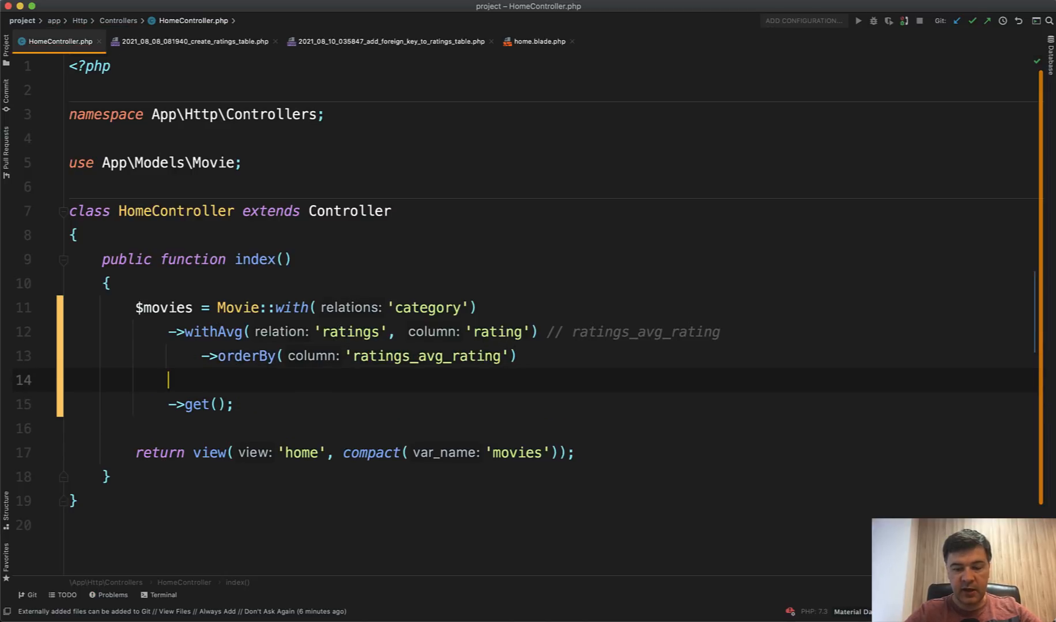
text(->take(100)
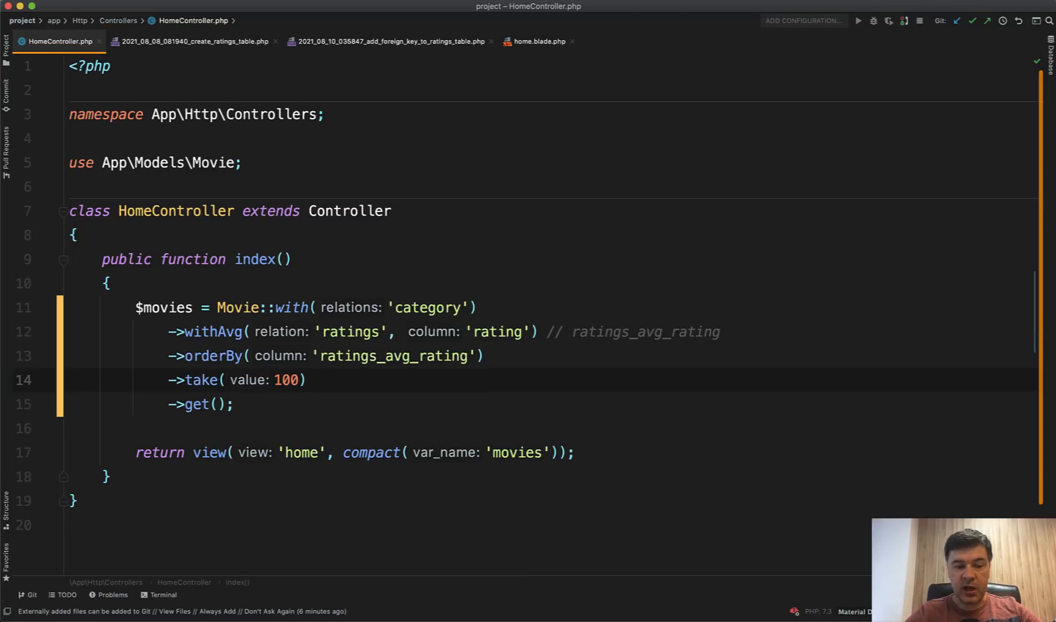
click(537, 41)
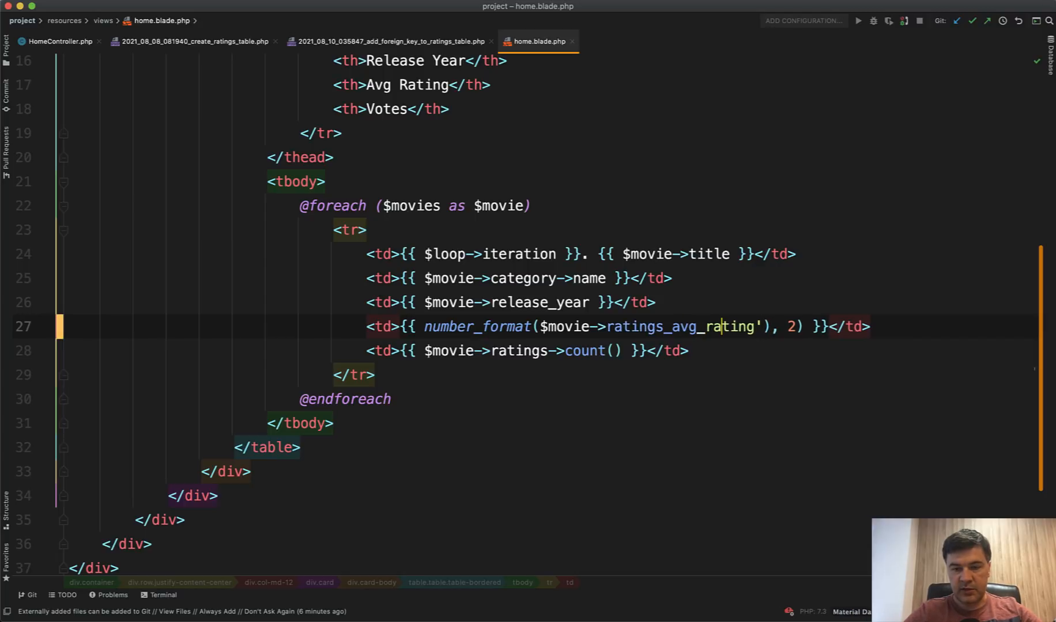
Change orderBy to orderByDesc in the HomeController query.
key(backspace)
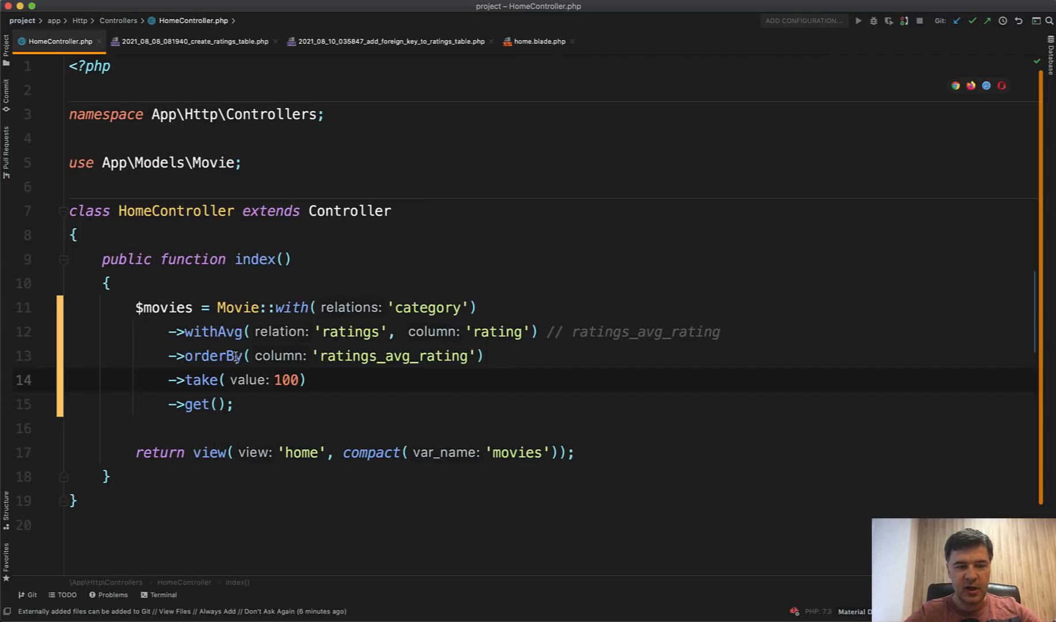
double_click(214, 356)
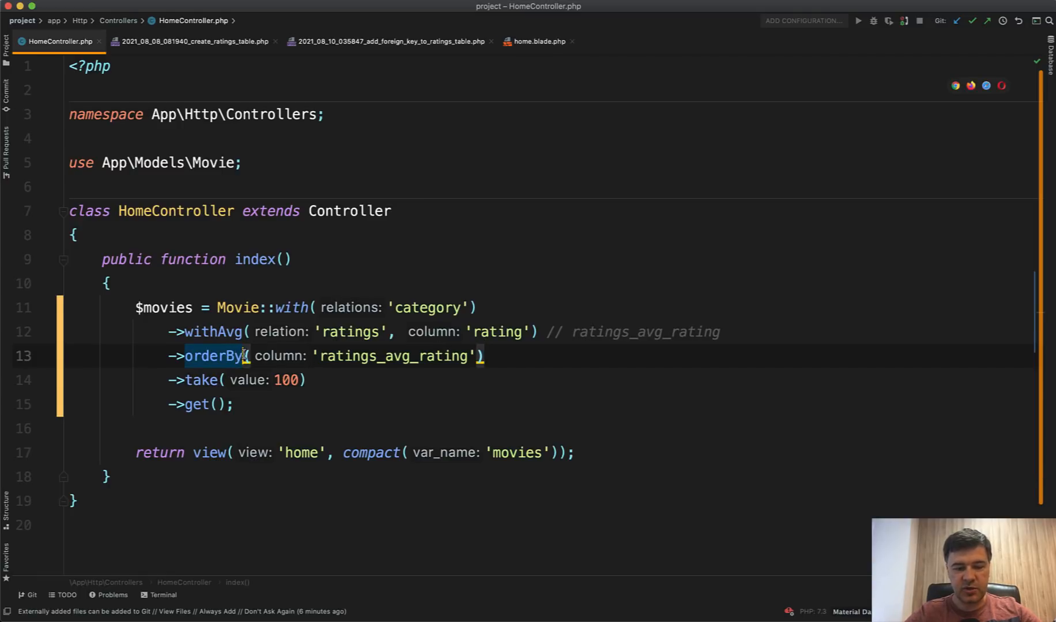
text(Desc)
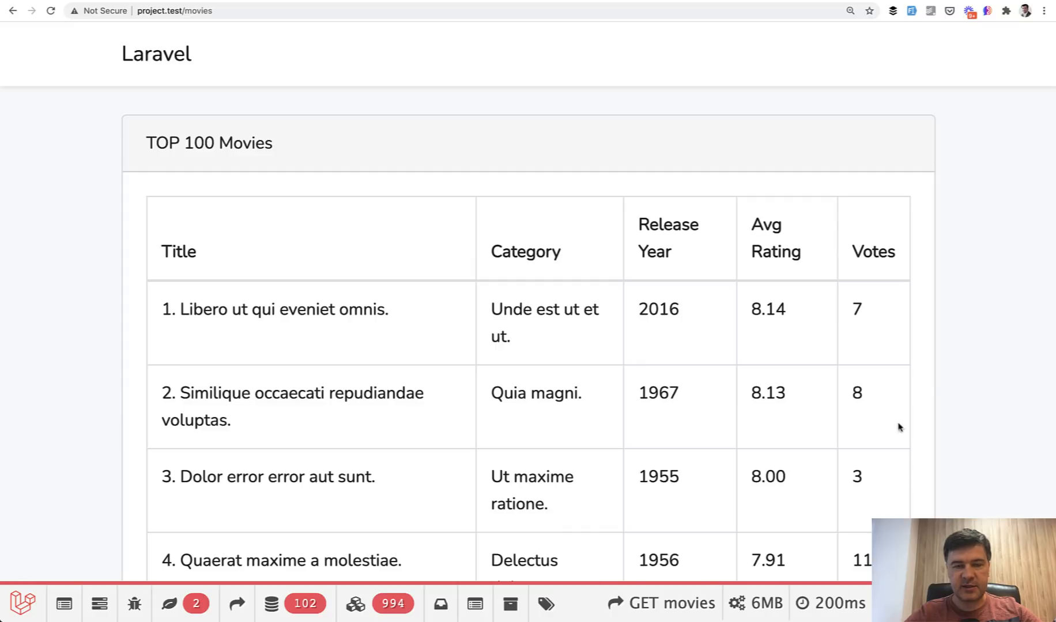
mouse_move(934, 380)
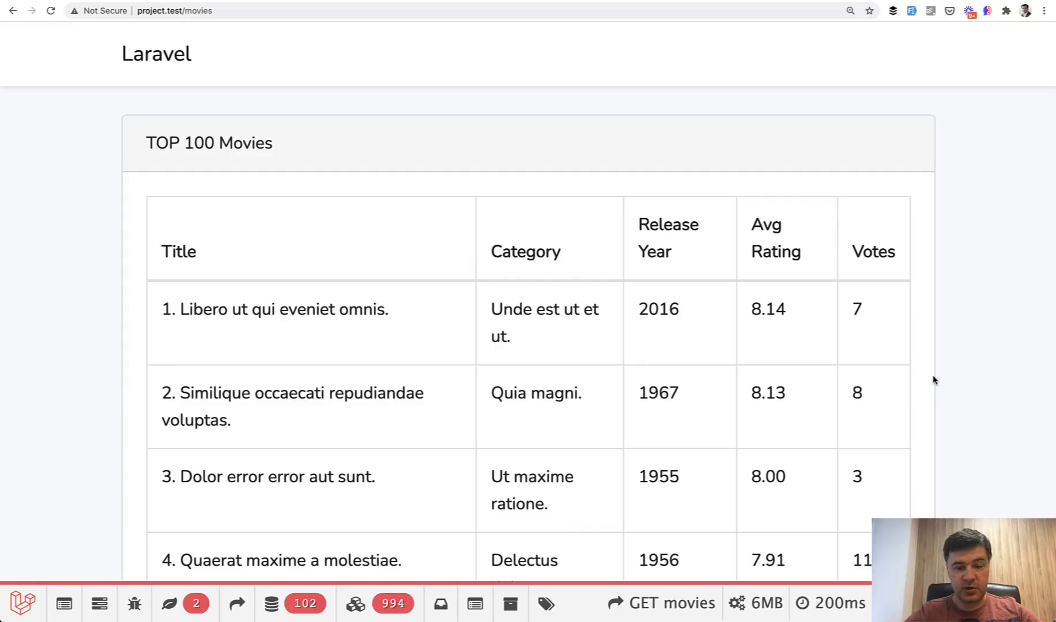
mouse_move(678, 376)
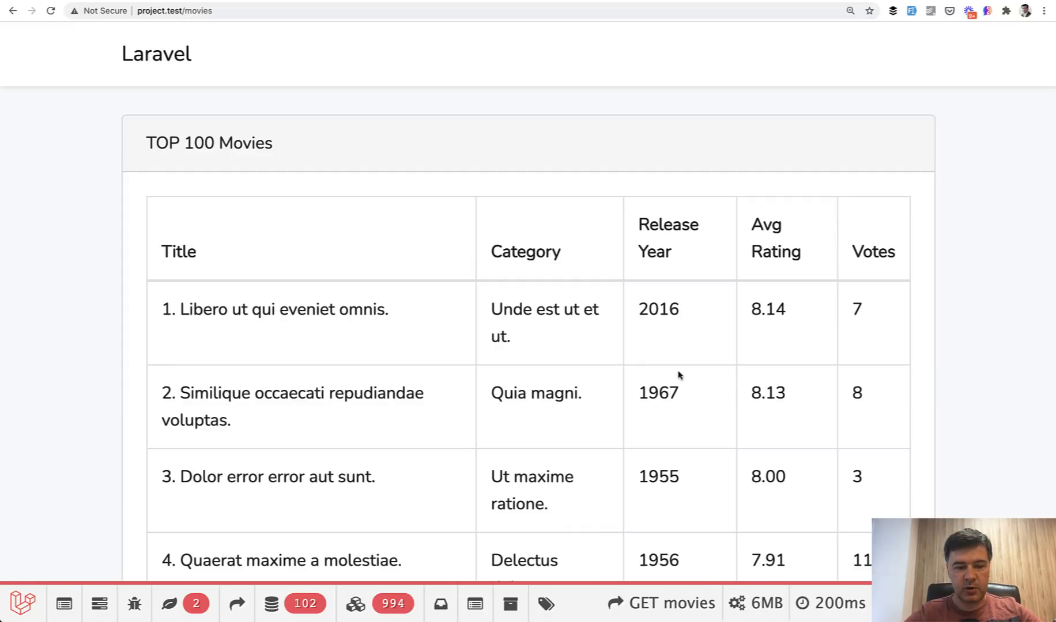
Scroll through the 102 queries in Debugbar's Queries tab, showing per-movie ratings queries.
click(294, 295)
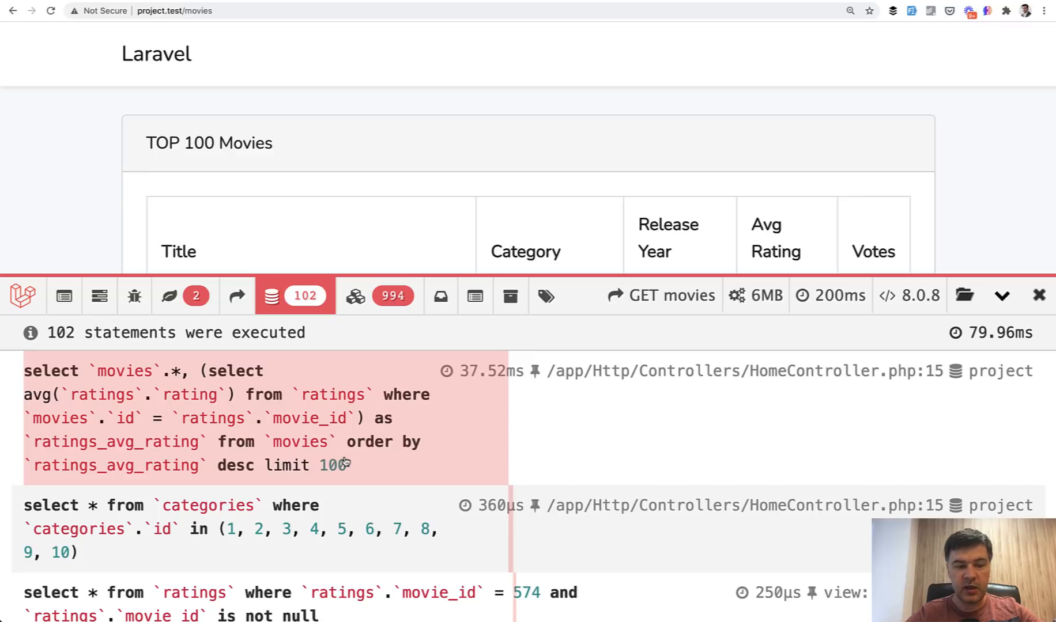
mouse_move(255, 468)
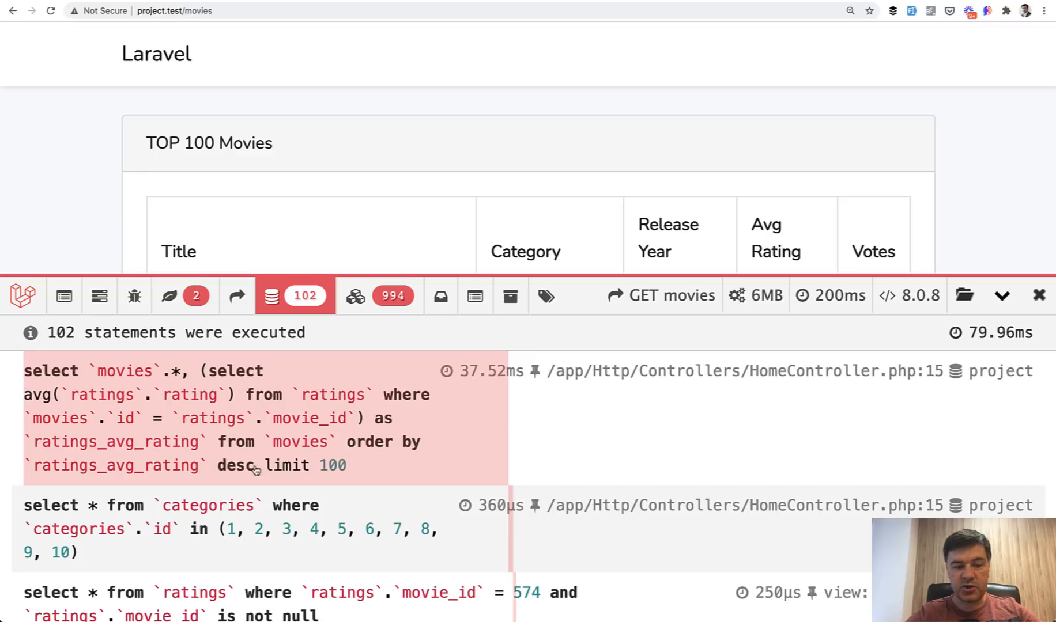
mouse_move(359, 473)
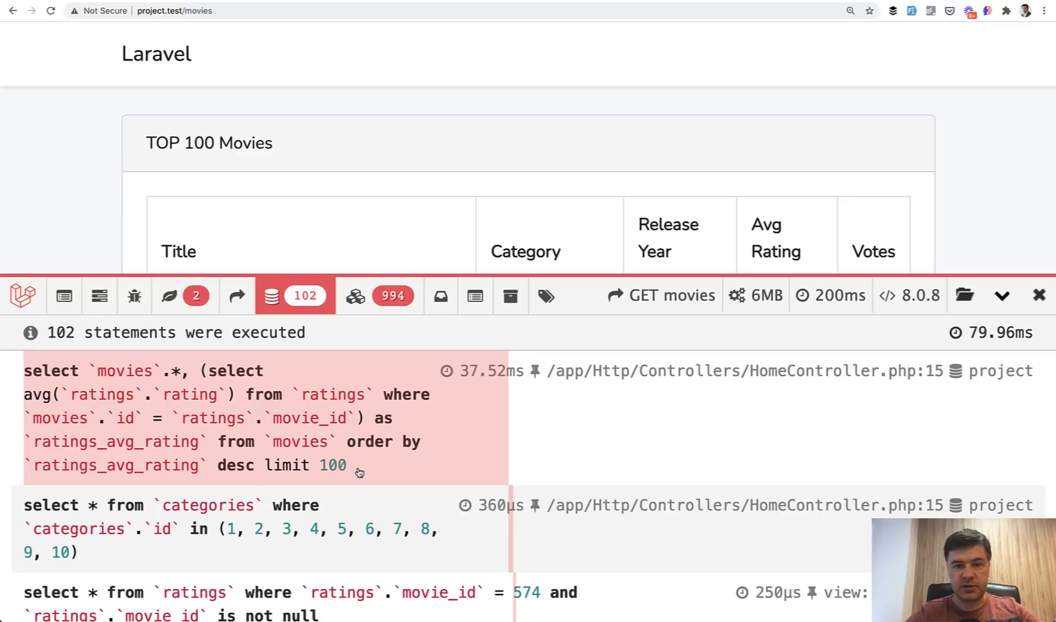
mouse_move(225, 508)
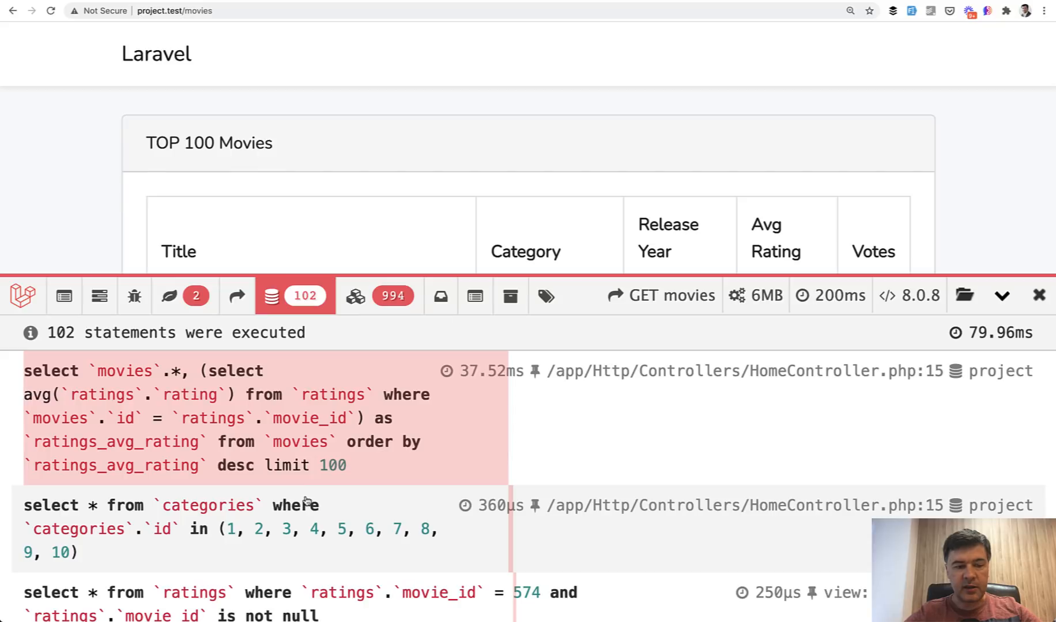
scroll(down, 3)
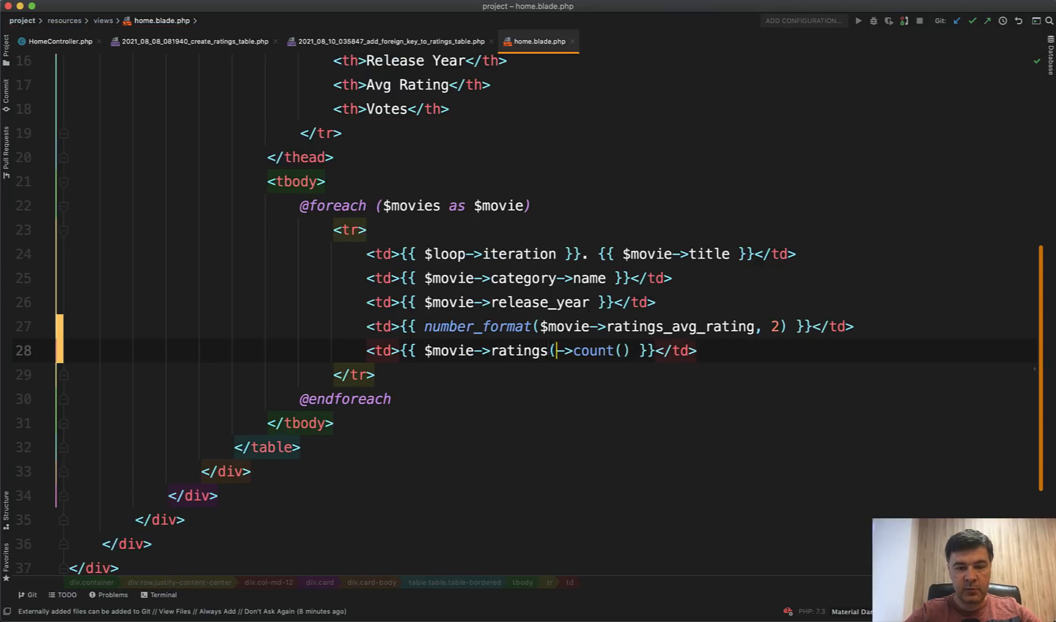
Change $movie->ratings->count() to $movie->ratings()->count() in home.blade.php.
text(())
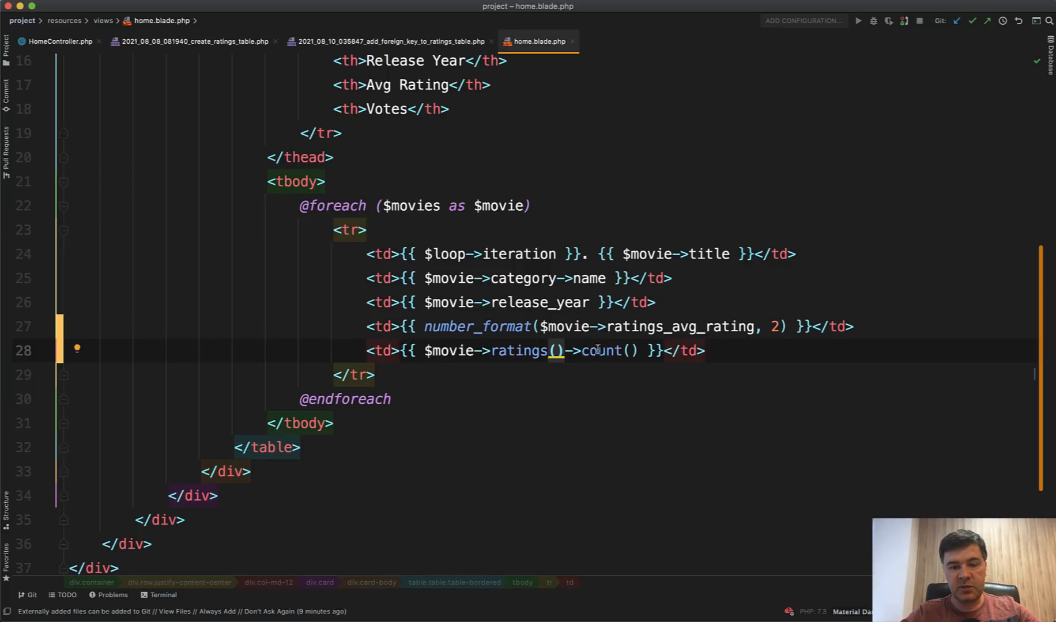
double_click(601, 351)
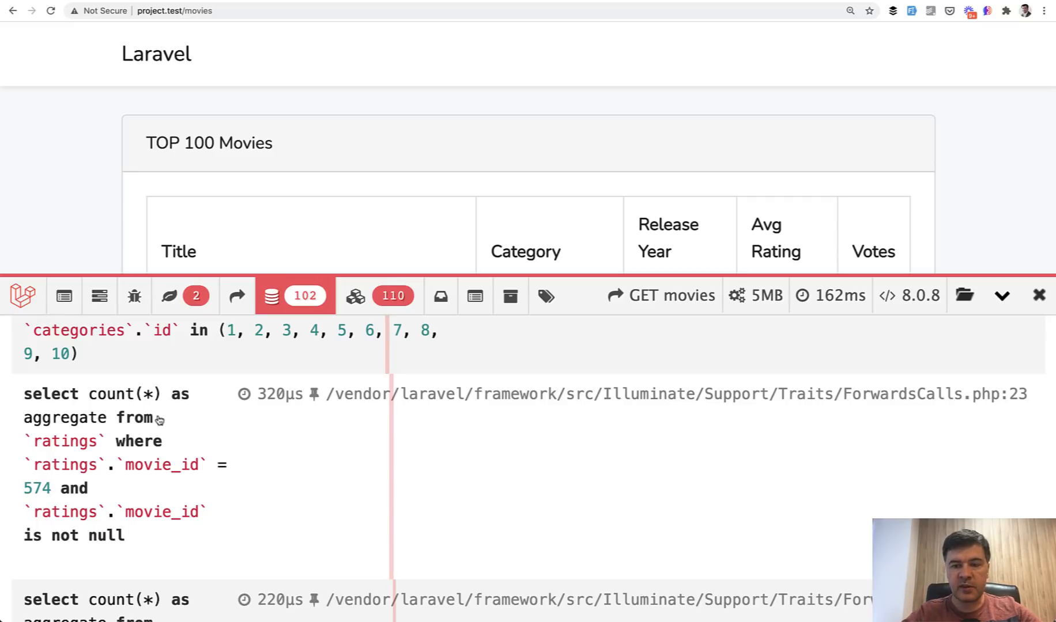
mouse_move(580, 360)
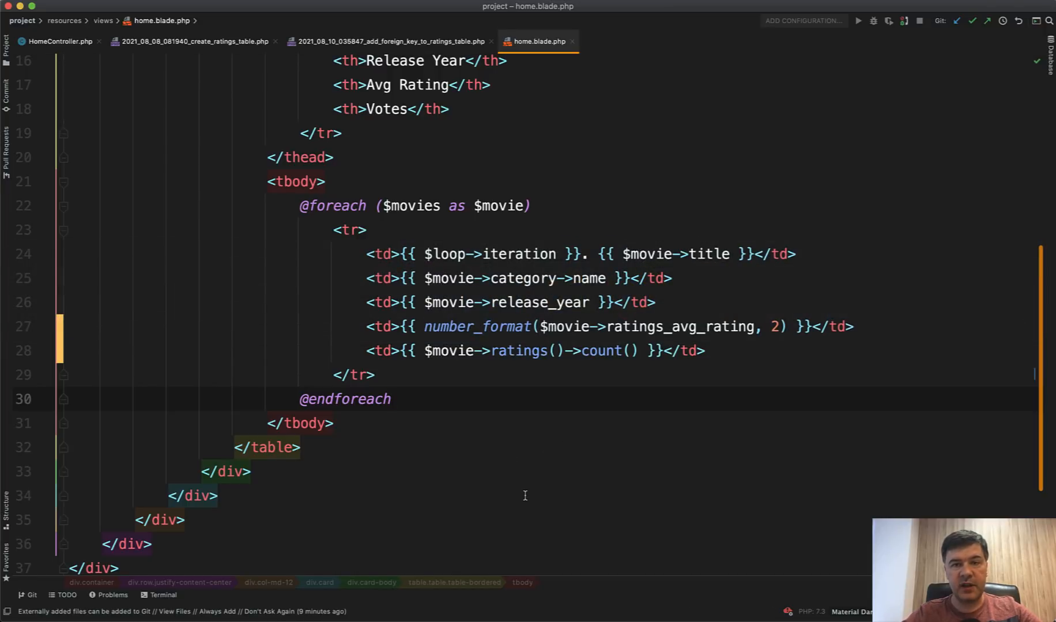
Return to PhpStorm after seeing count(*) queries and 110 models.
click(59, 41)
text(->withCount()
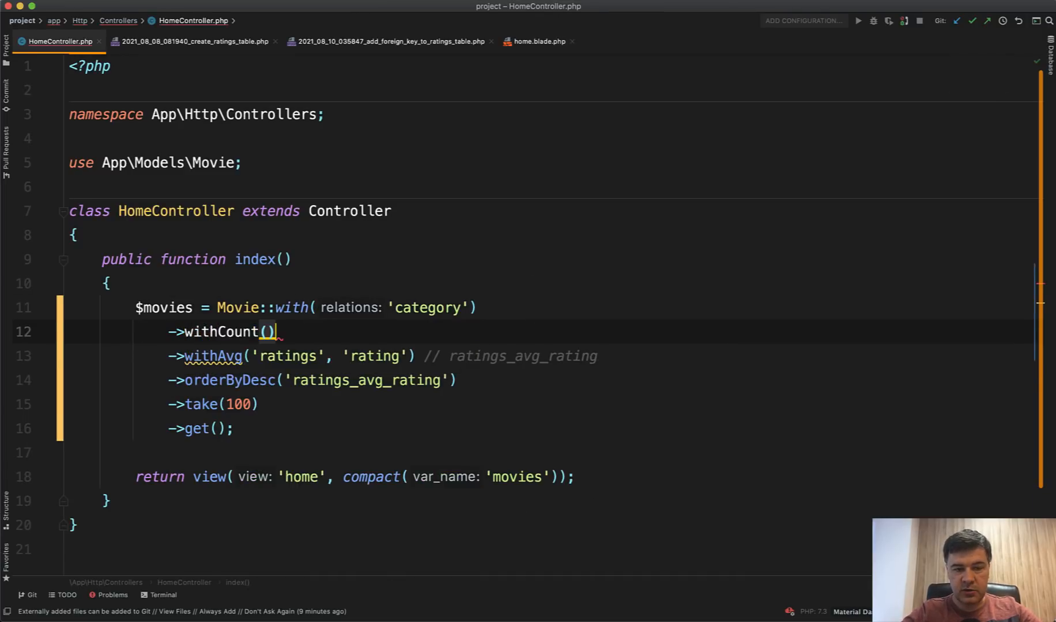
Add withCount('ratings') before withAvg with a // ratings_count comment.
text(relations: 'rating')
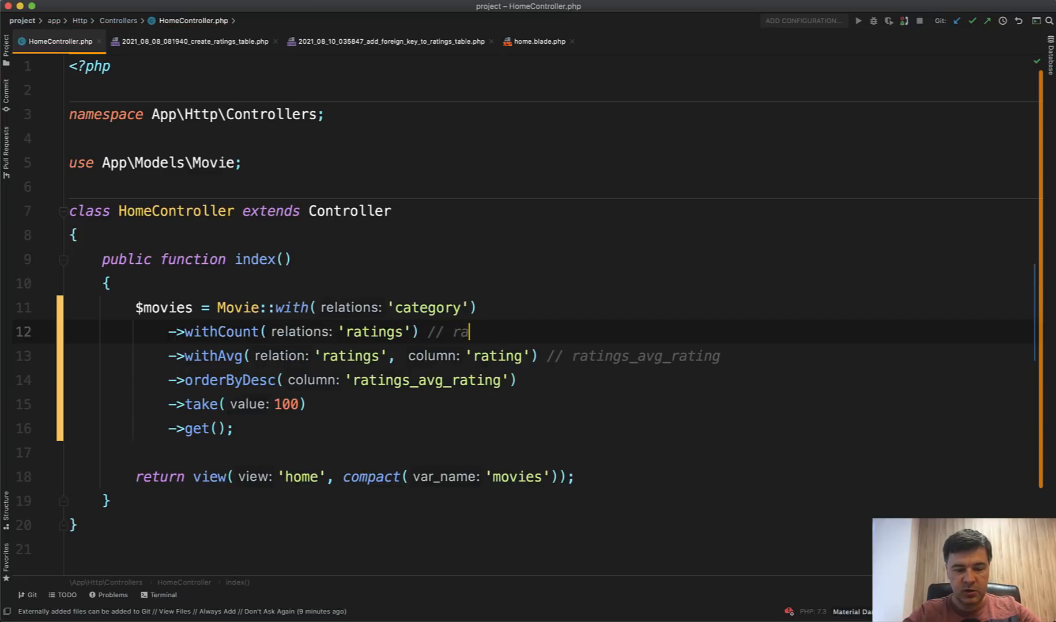
text(tings_count)
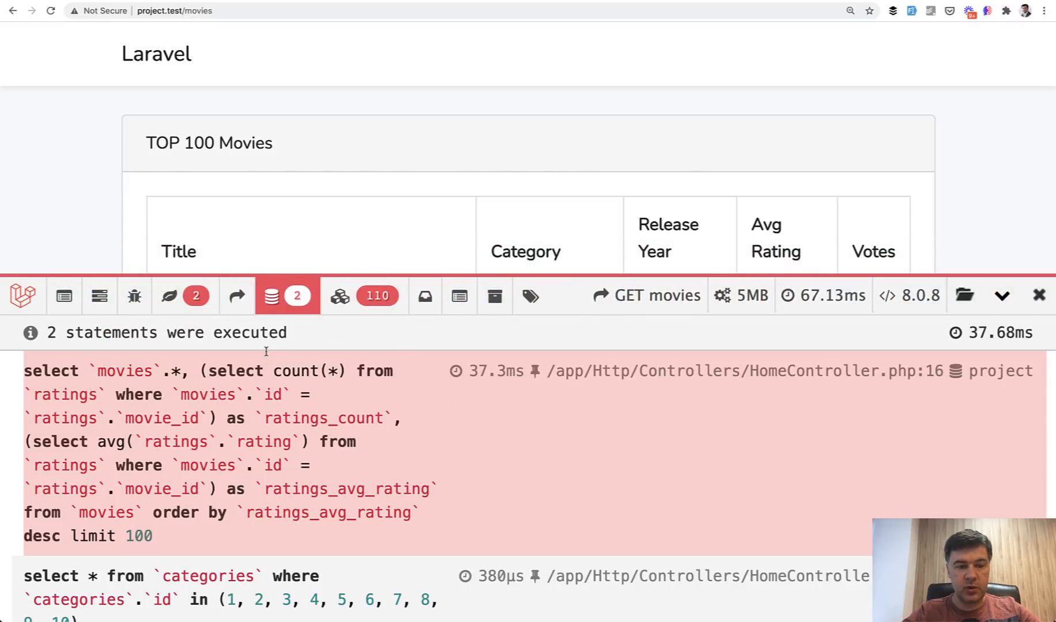
mouse_move(740, 296)
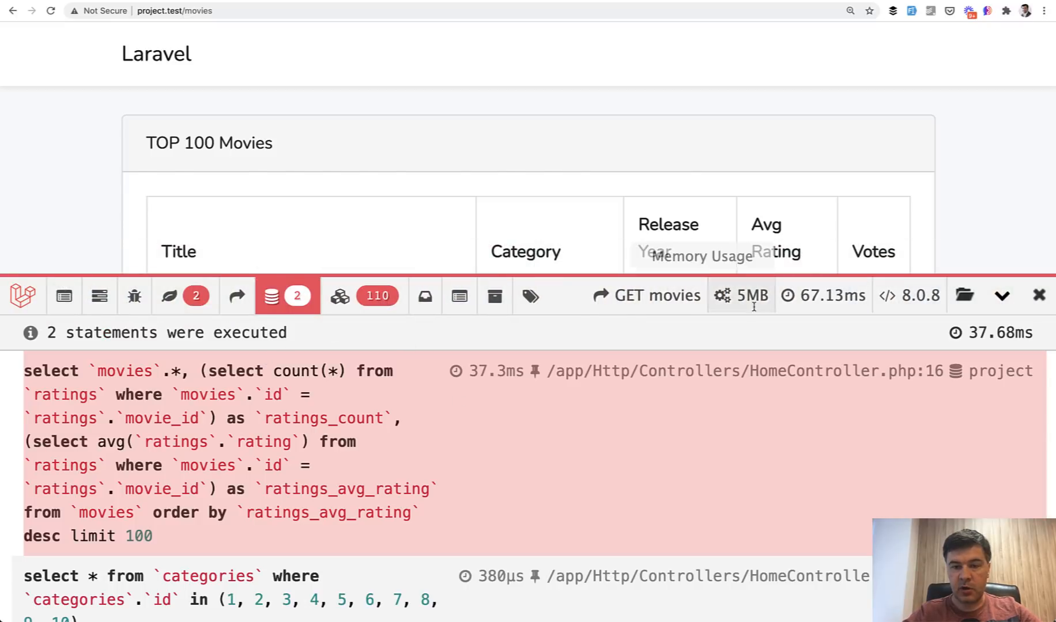
mouse_move(461, 360)
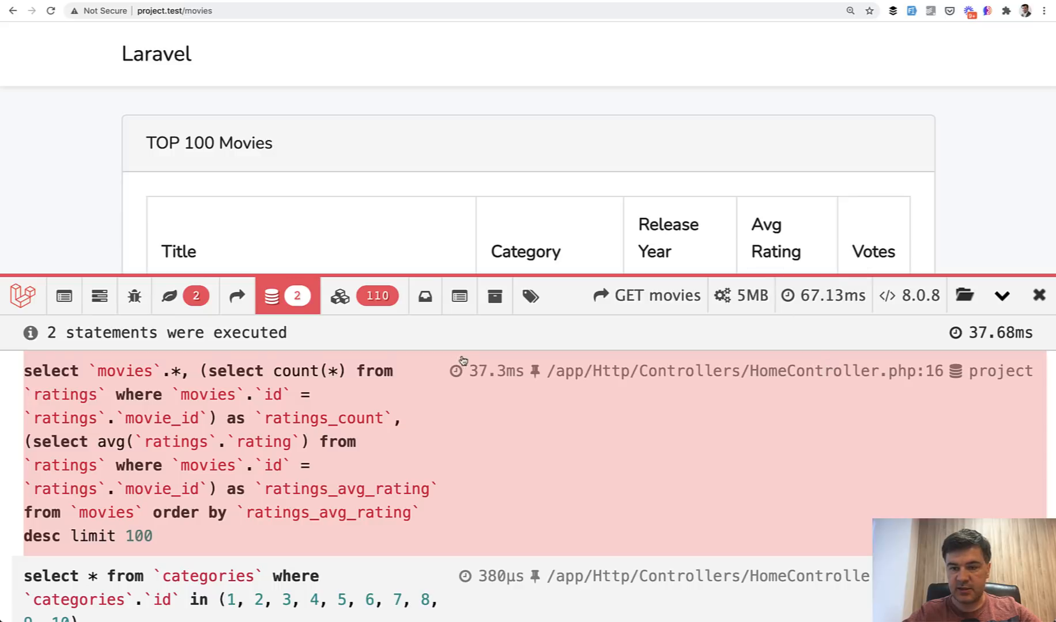
mouse_move(354, 296)
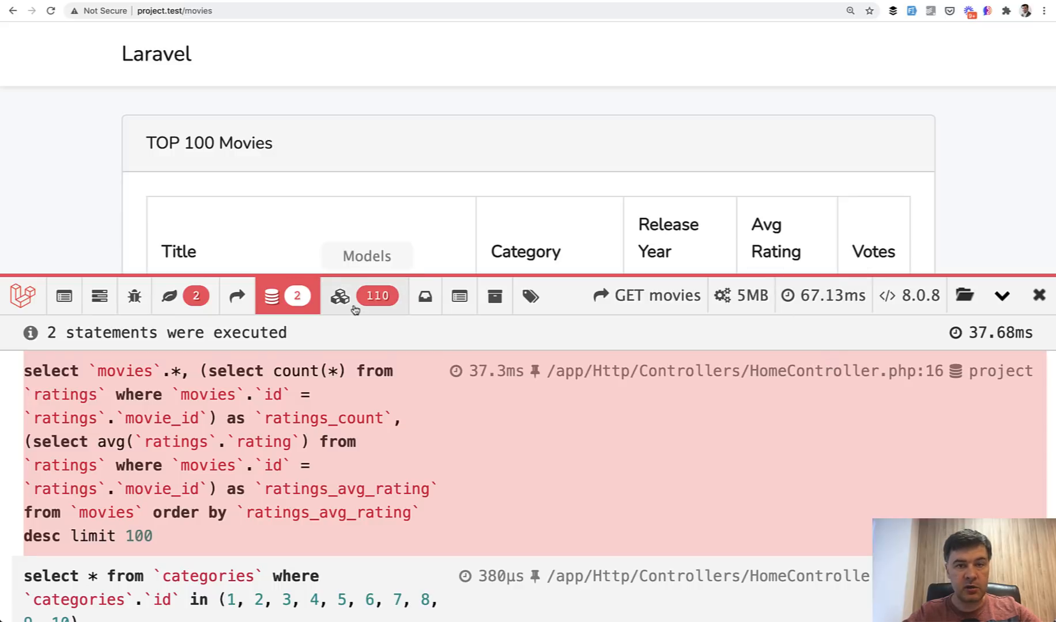
Open Debugbar's Models tab showing 10 Category and 100 Movie models.
click(364, 296)
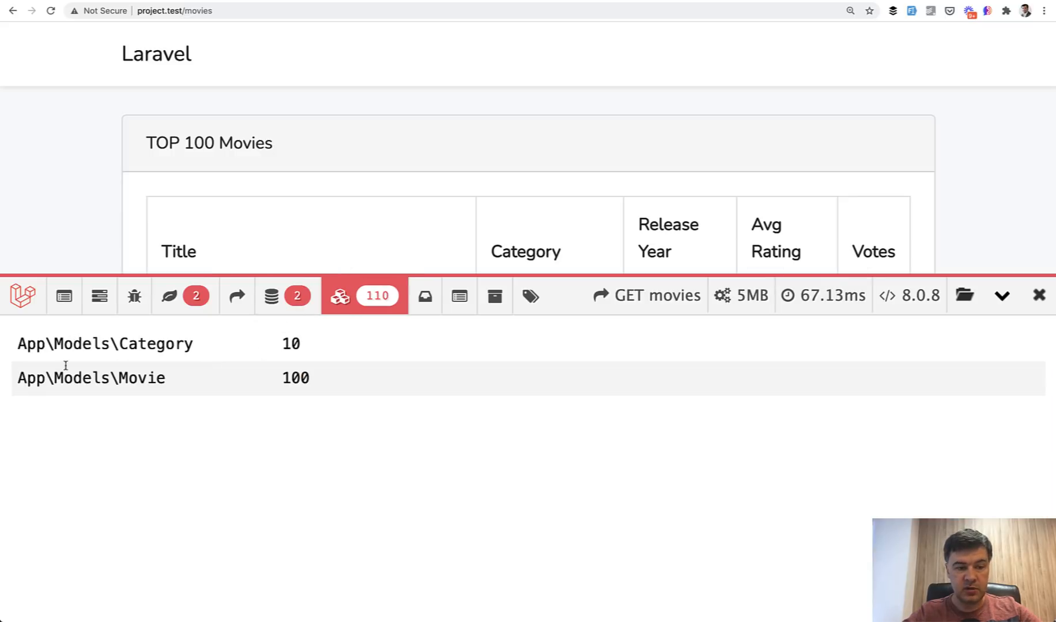
mouse_move(353, 359)
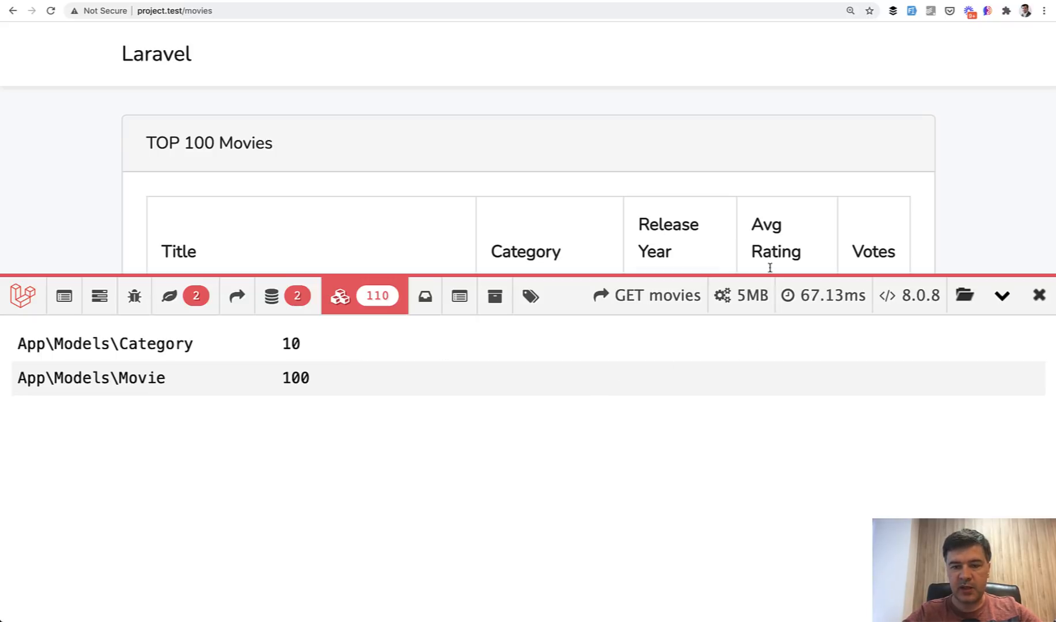
mouse_move(707, 271)
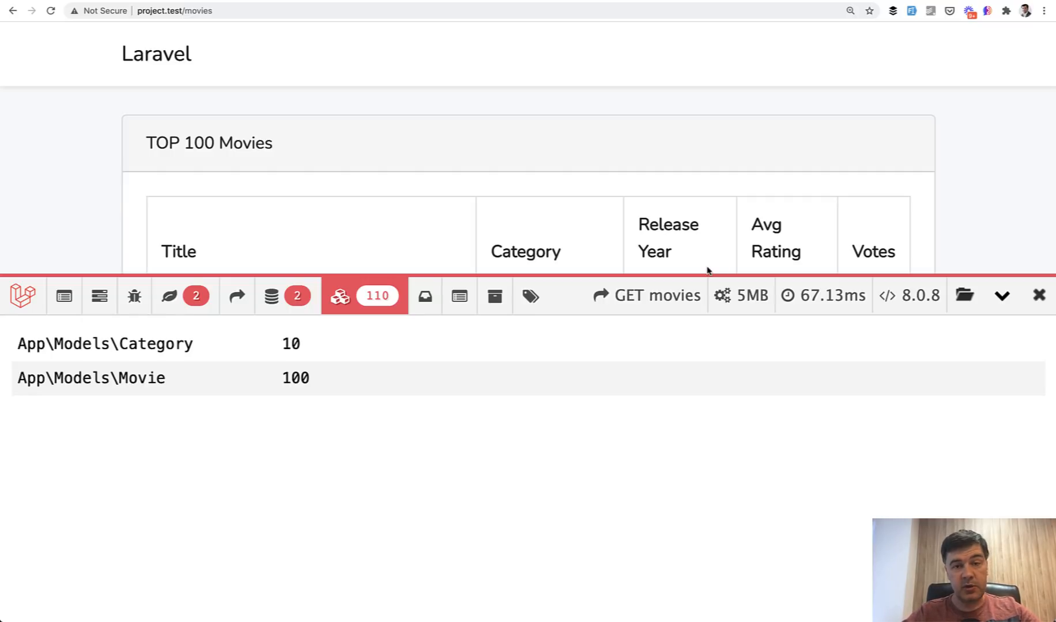
mouse_move(321, 493)
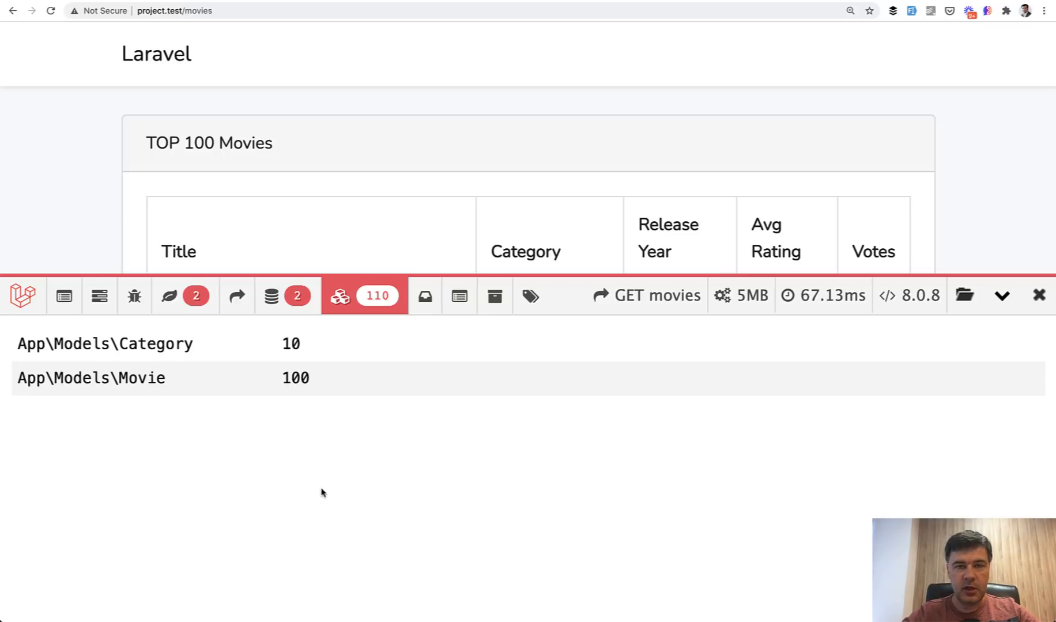